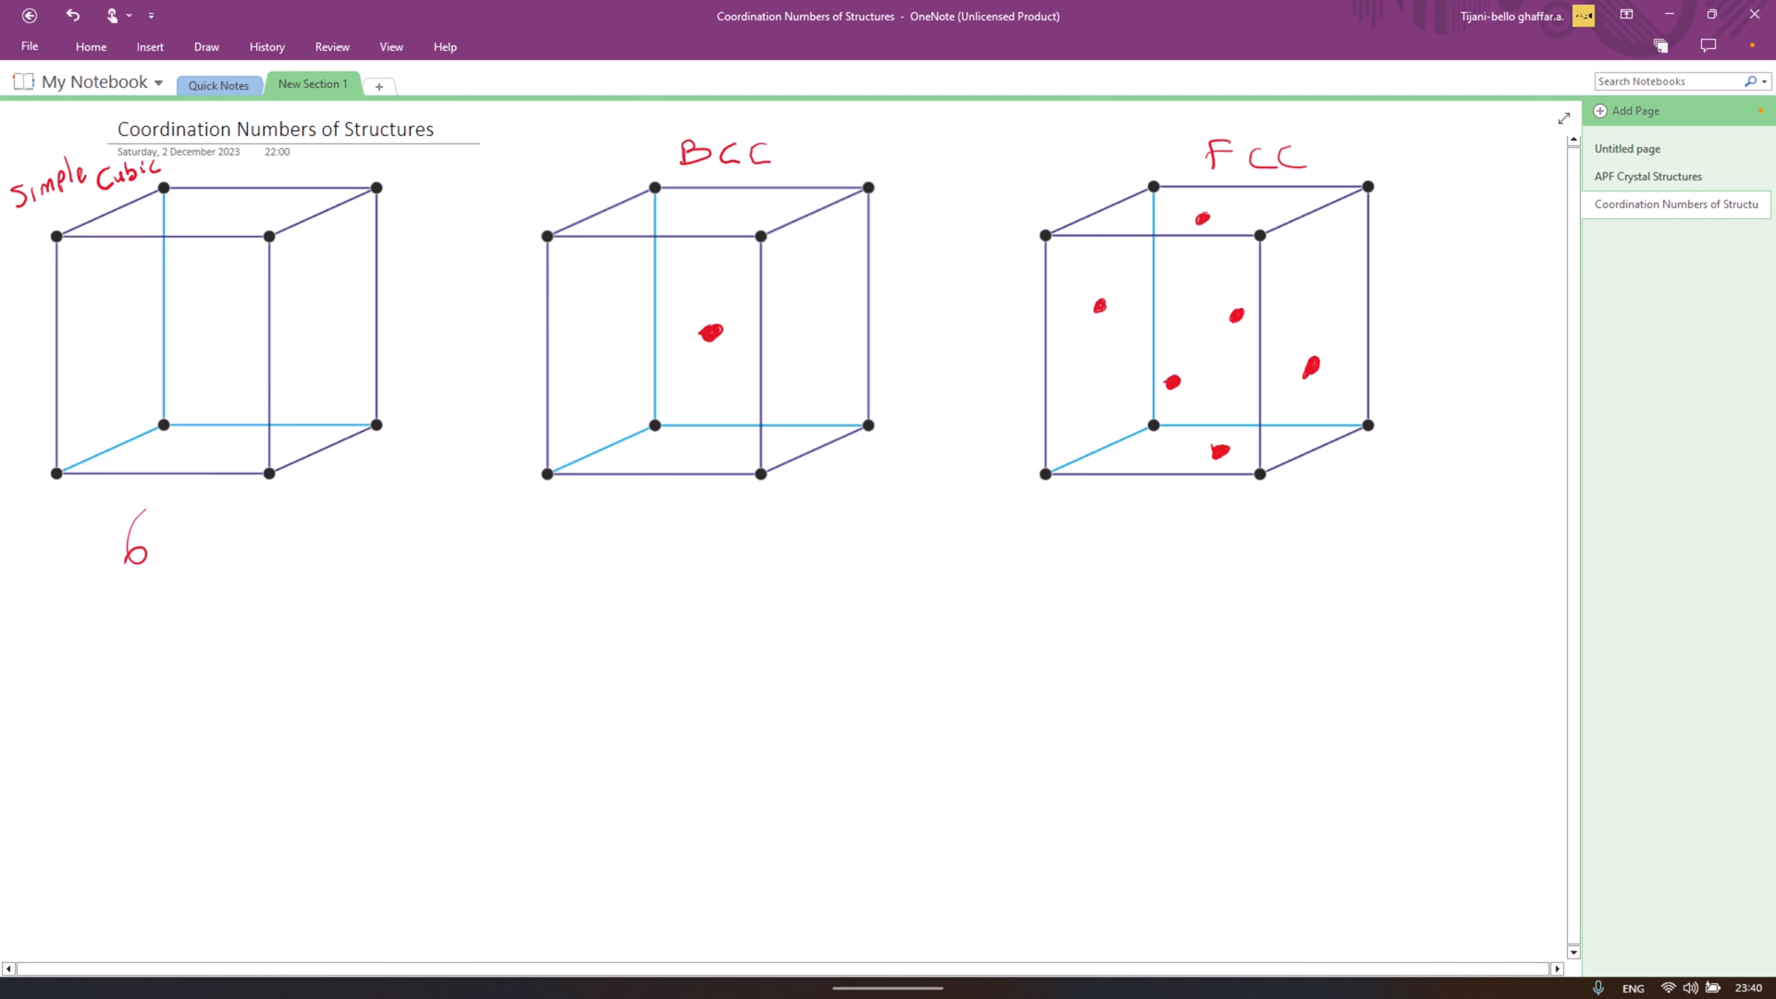
# Step: Handwrite the coordination number 8 beneath the BCC cell
pyautogui.moveTo(708, 522); pyautogui.dragTo(720, 561)
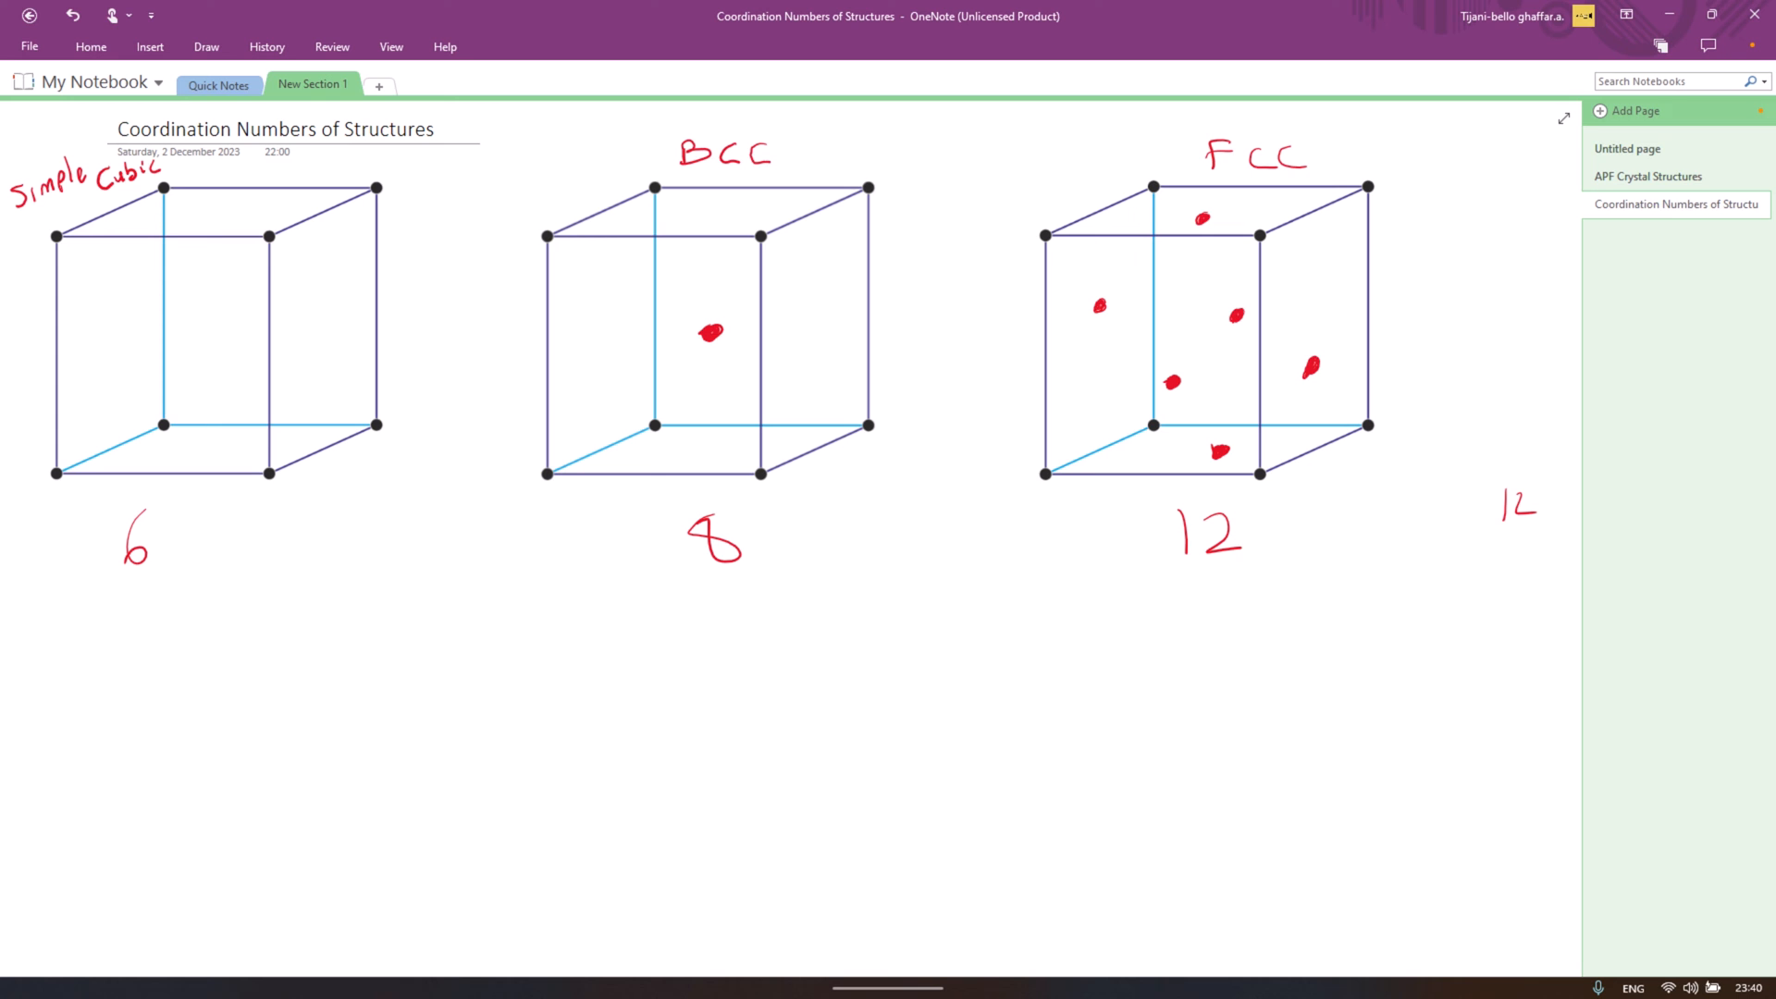
# Step: Sketch an atom with ±x, ±y, ±z axes under the simple cubic cell and circle its 6
pyautogui.click(189, 743)
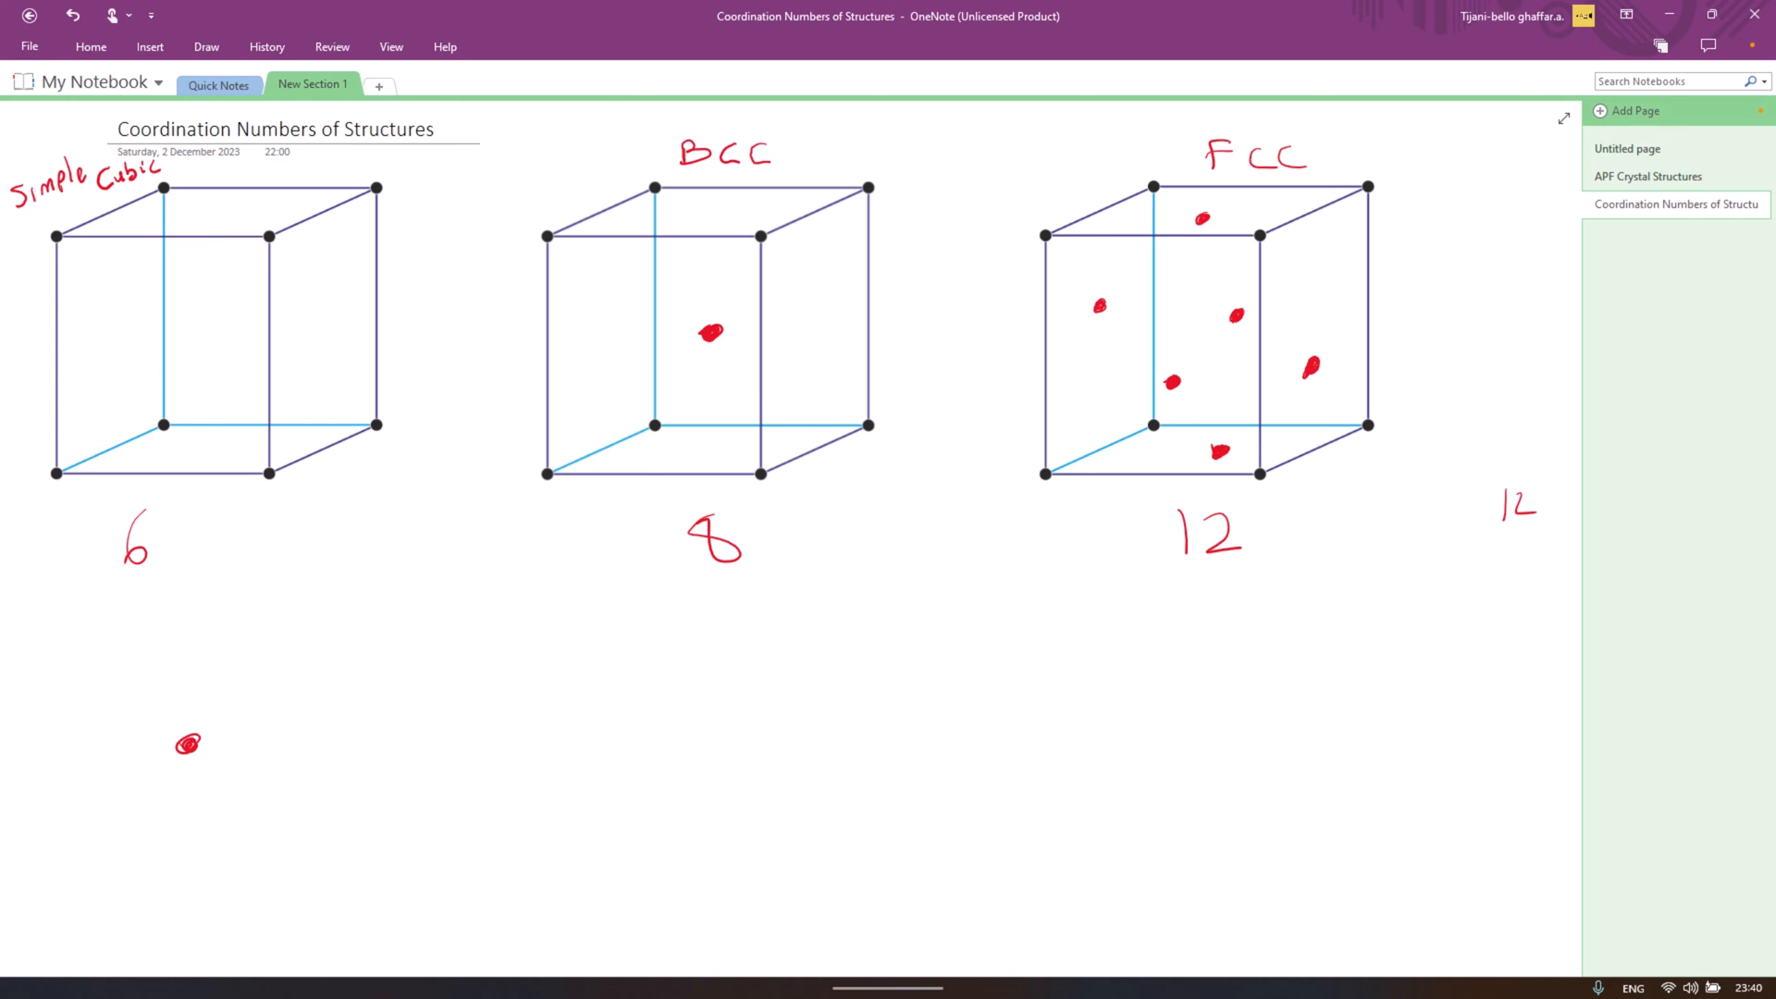
pyautogui.moveTo(189, 742); pyautogui.dragTo(190, 634)
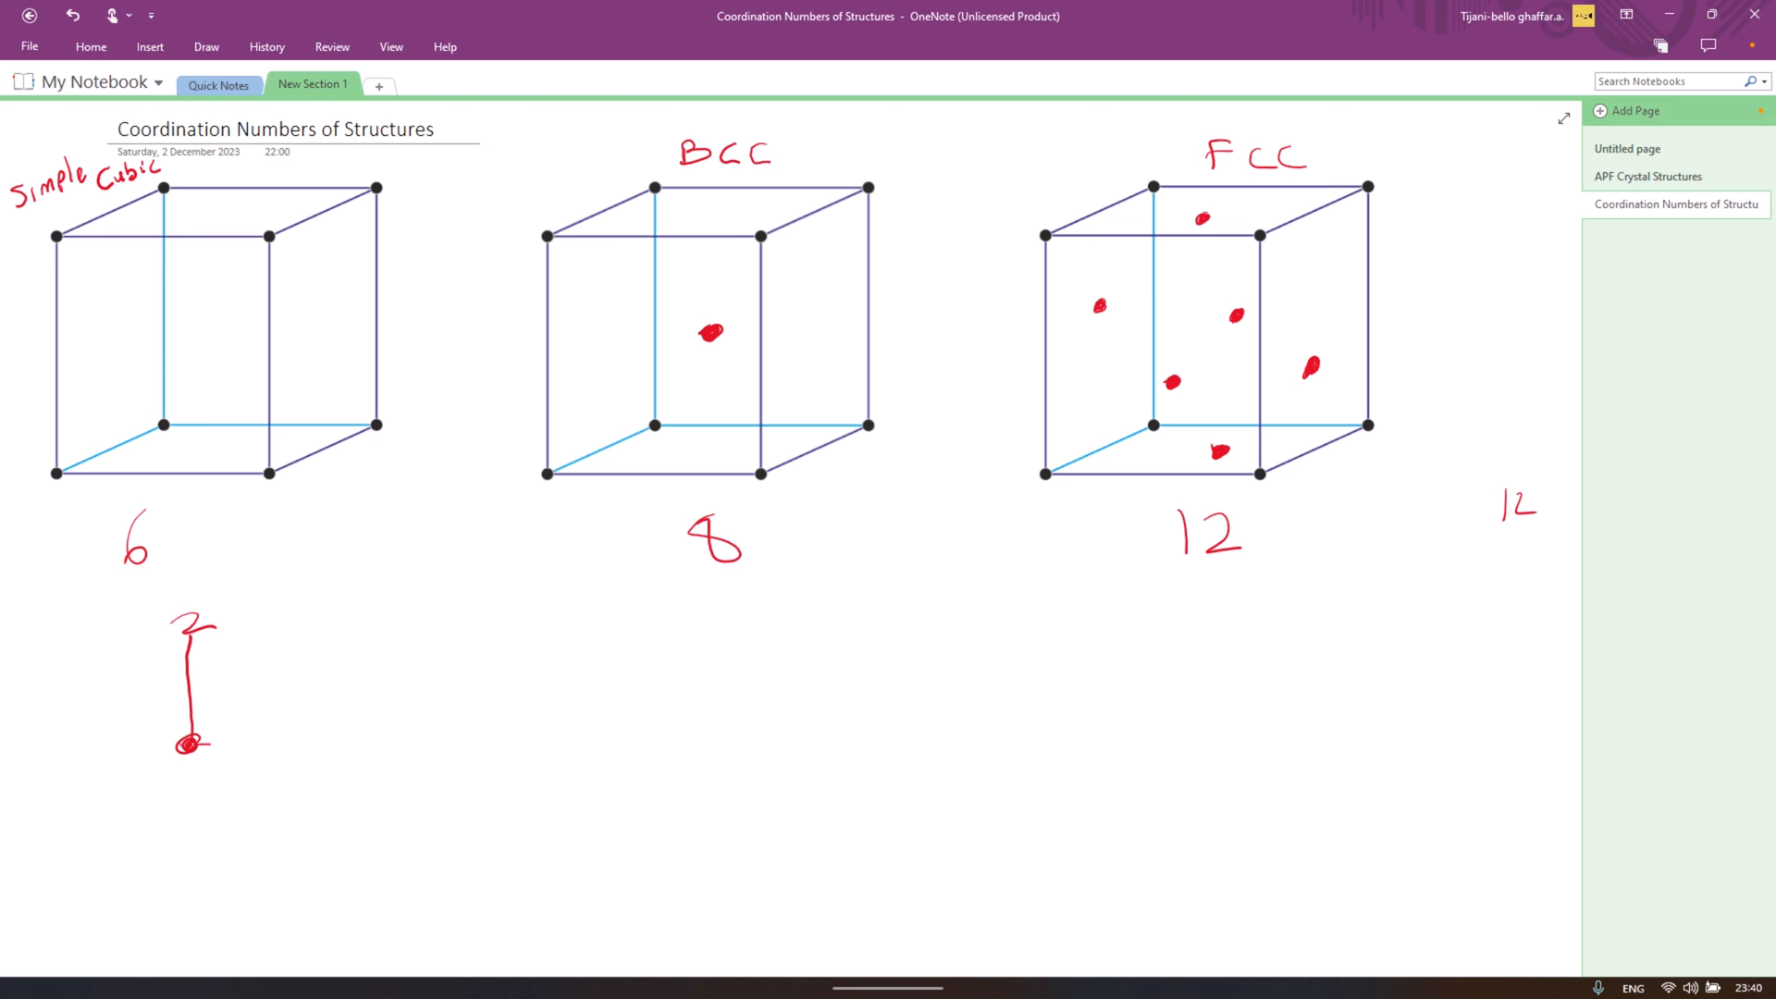
pyautogui.moveTo(193, 744); pyautogui.dragTo(352, 742)
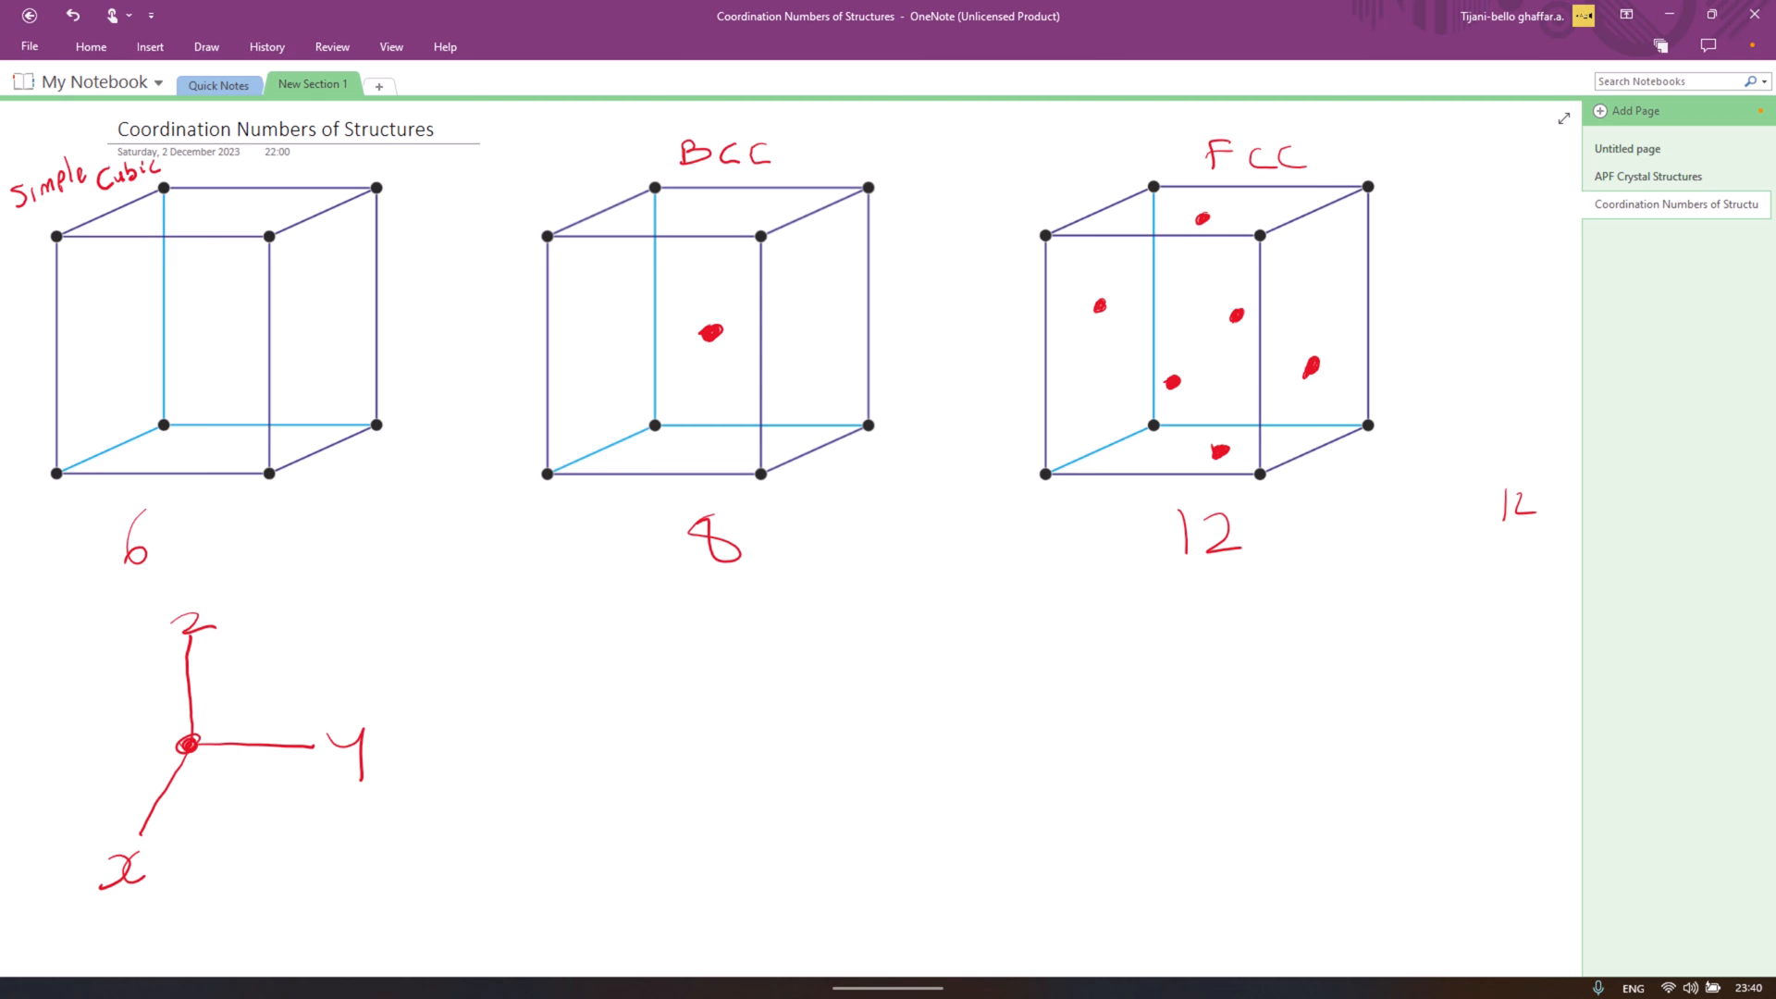
pyautogui.moveTo(181, 744); pyautogui.dragTo(52, 764)
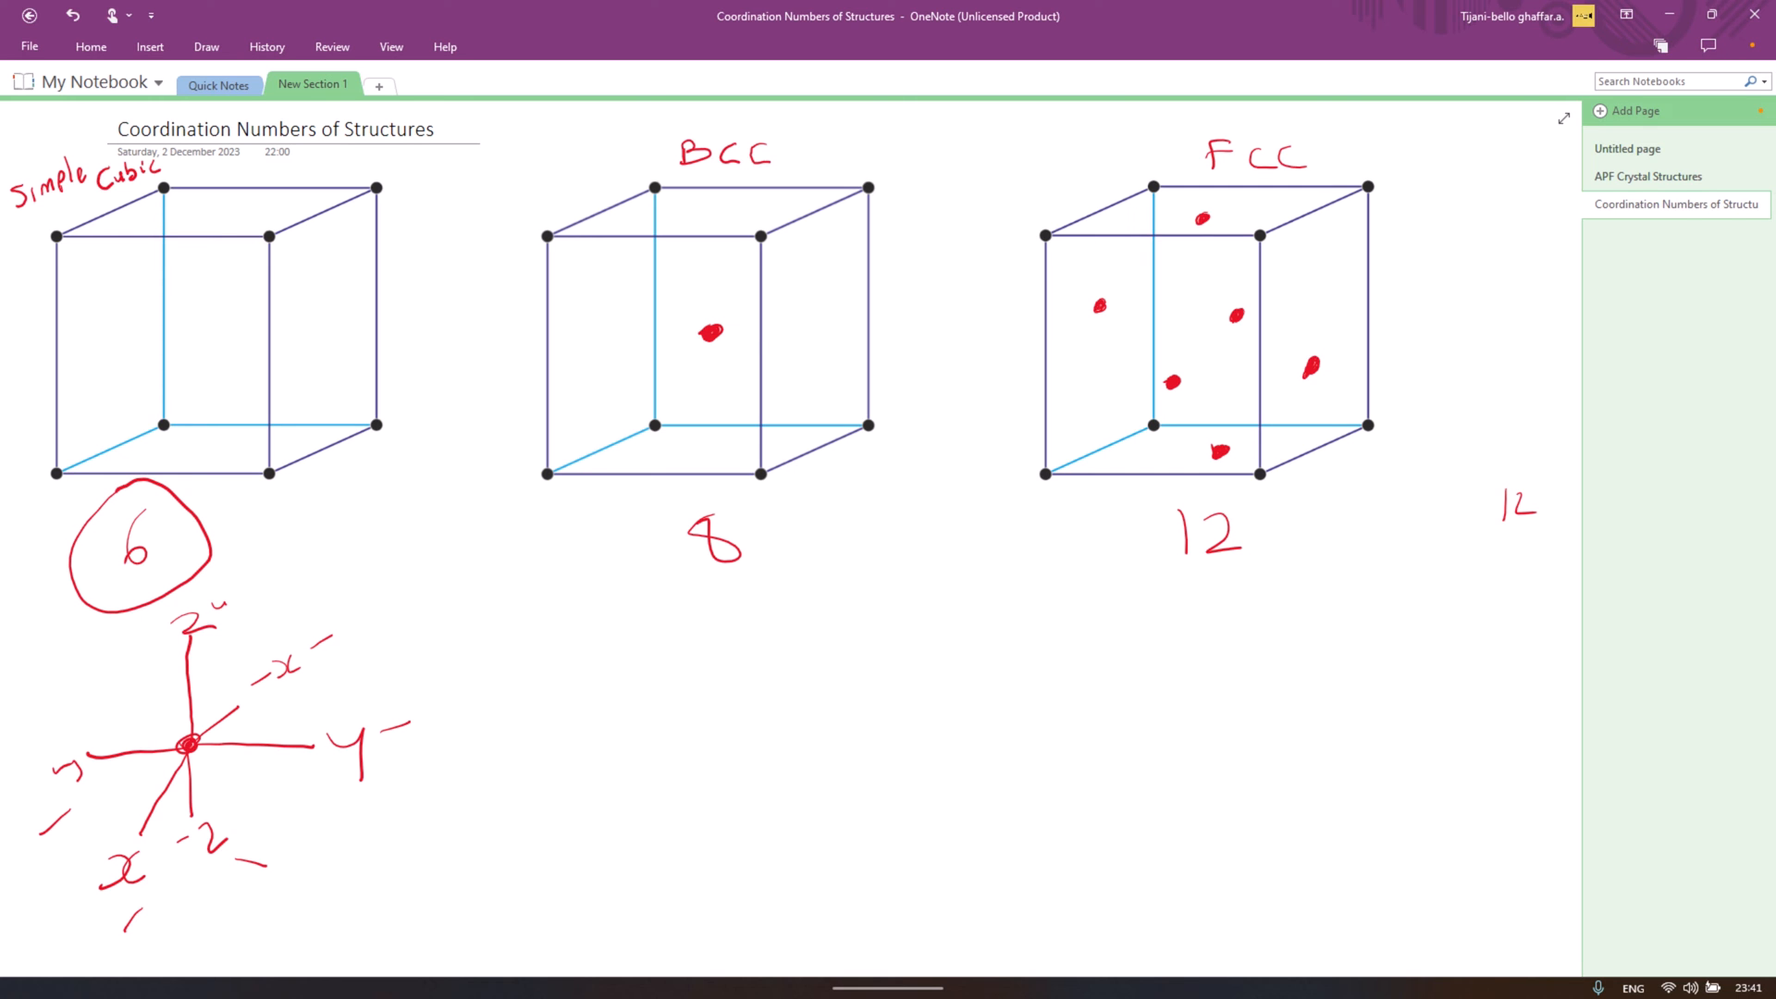
pyautogui.moveTo(679, 340); pyautogui.dragTo(726, 385)
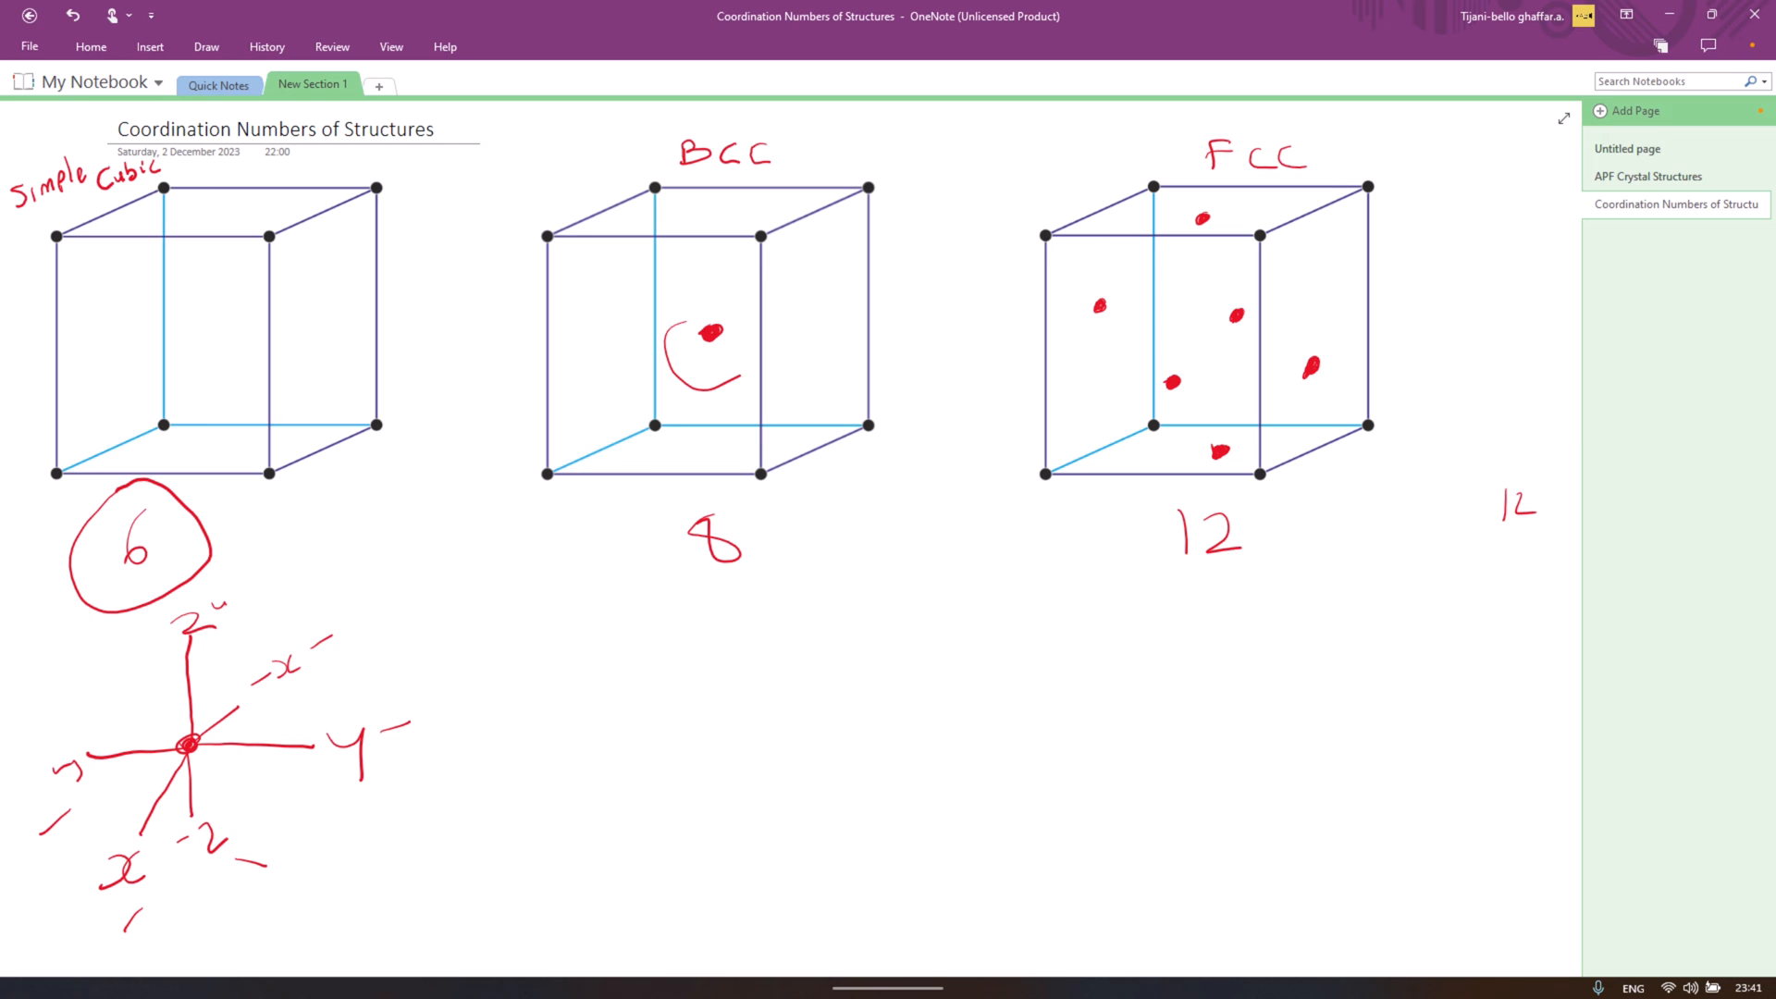
# Step: Circle the BCC body-centre atom and link it with lines to all eight corners
pyautogui.moveTo(679, 340); pyautogui.dragTo(709, 346)
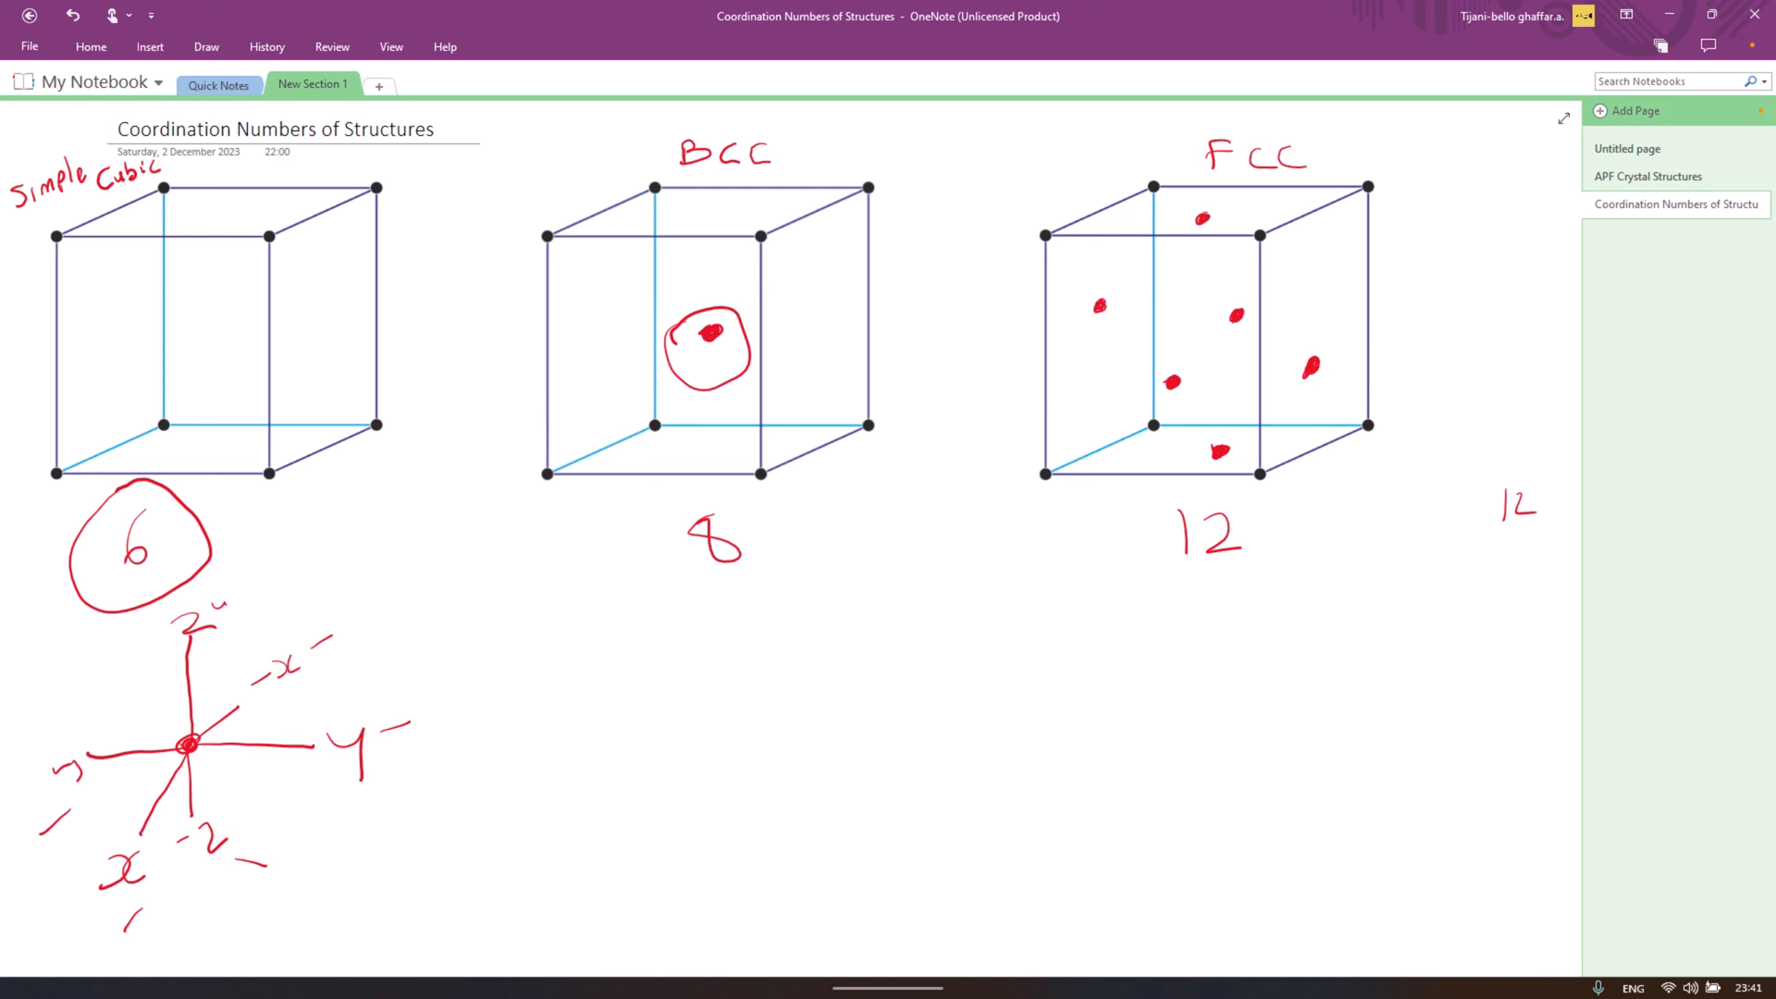
pyautogui.moveTo(716, 329); pyautogui.dragTo(869, 187)
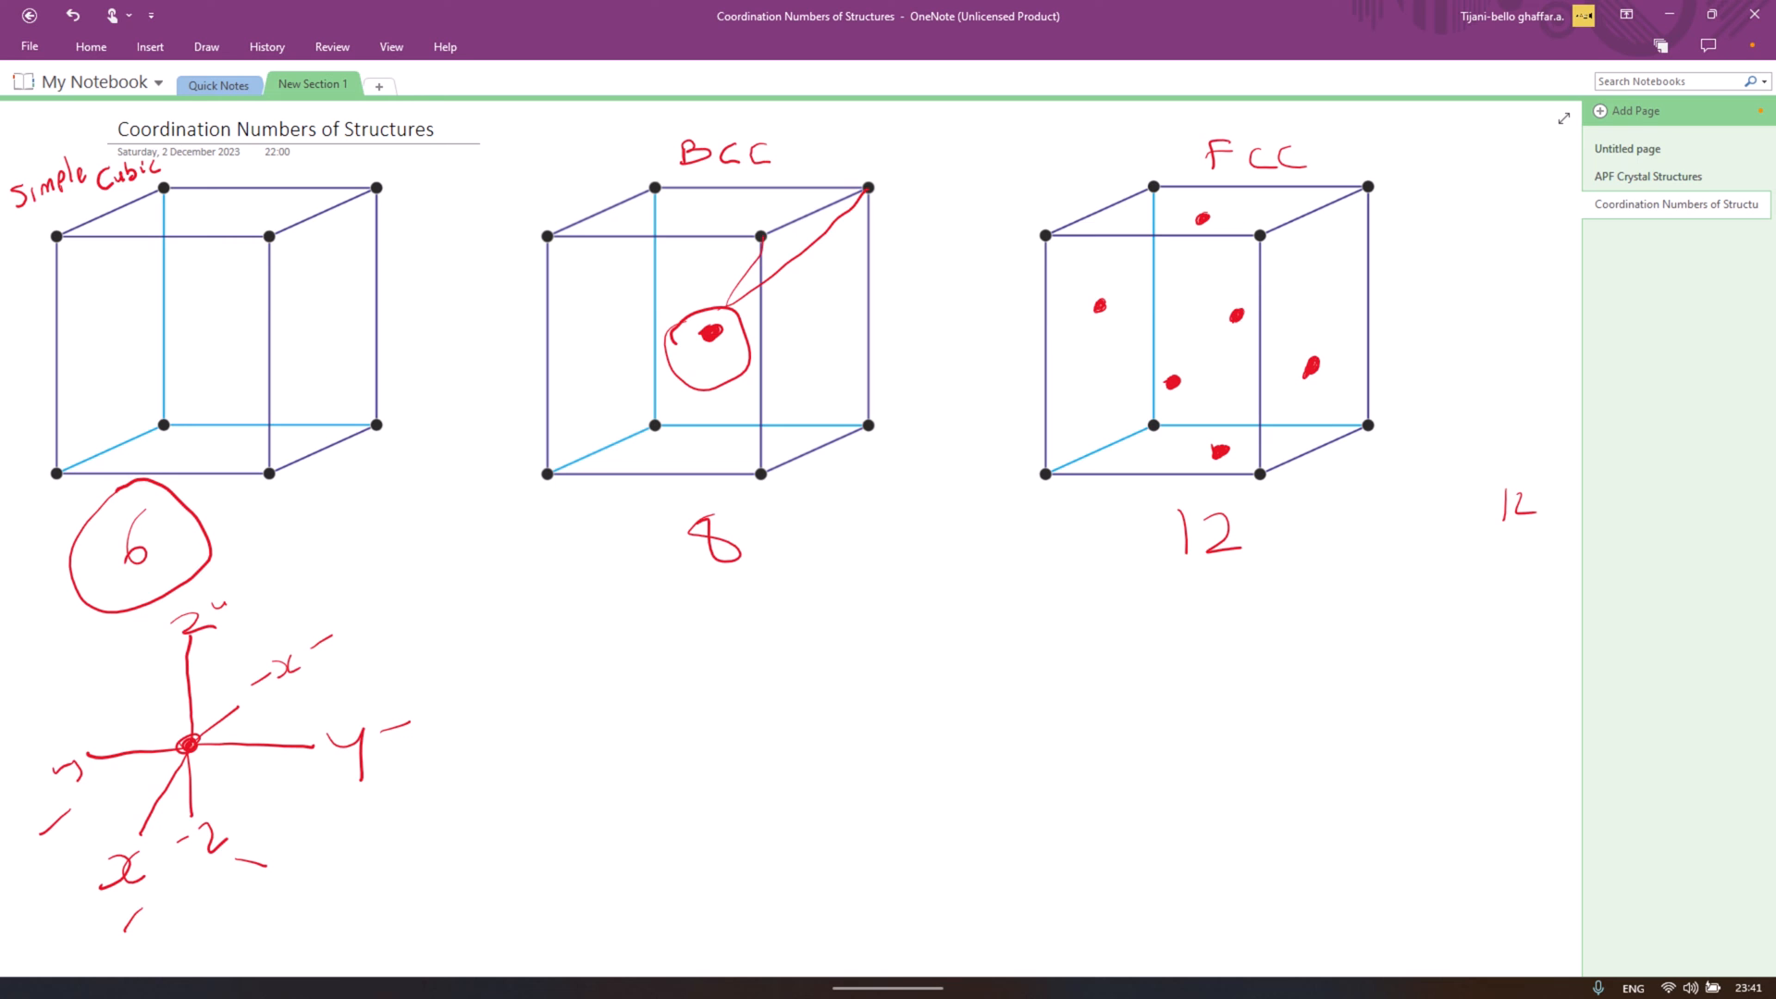
pyautogui.moveTo(550, 239); pyautogui.dragTo(690, 329)
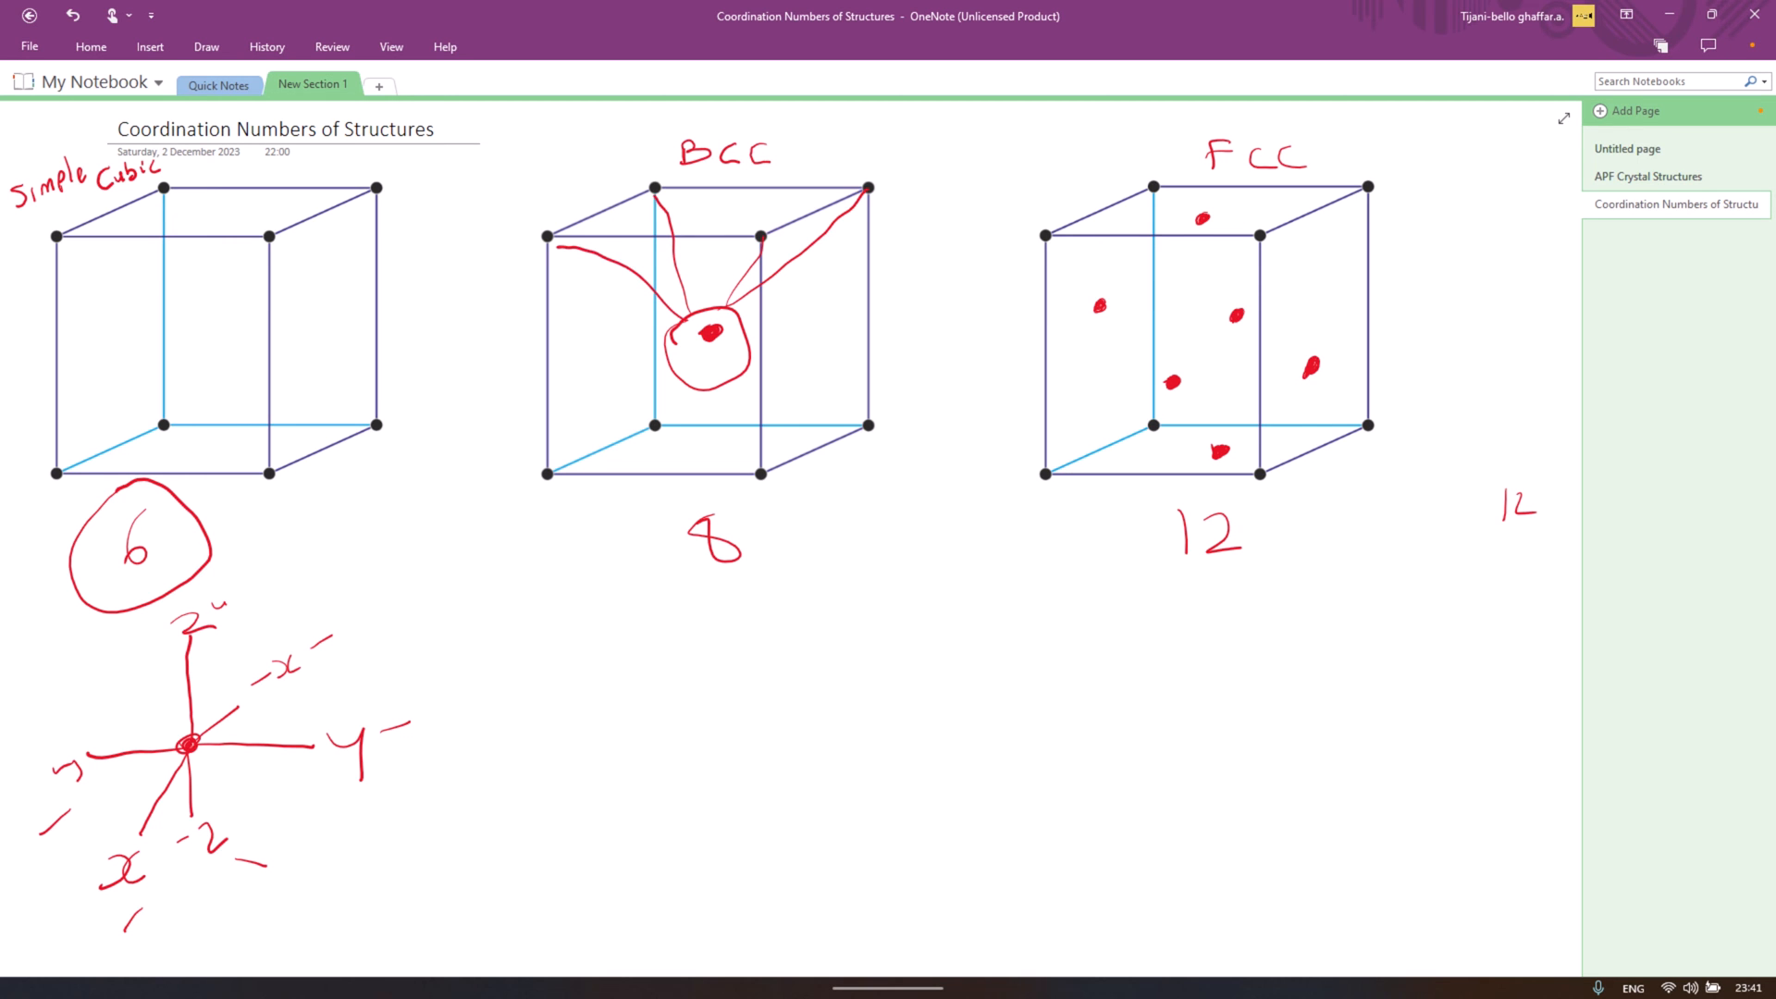
pyautogui.moveTo(704, 341); pyautogui.dragTo(547, 476)
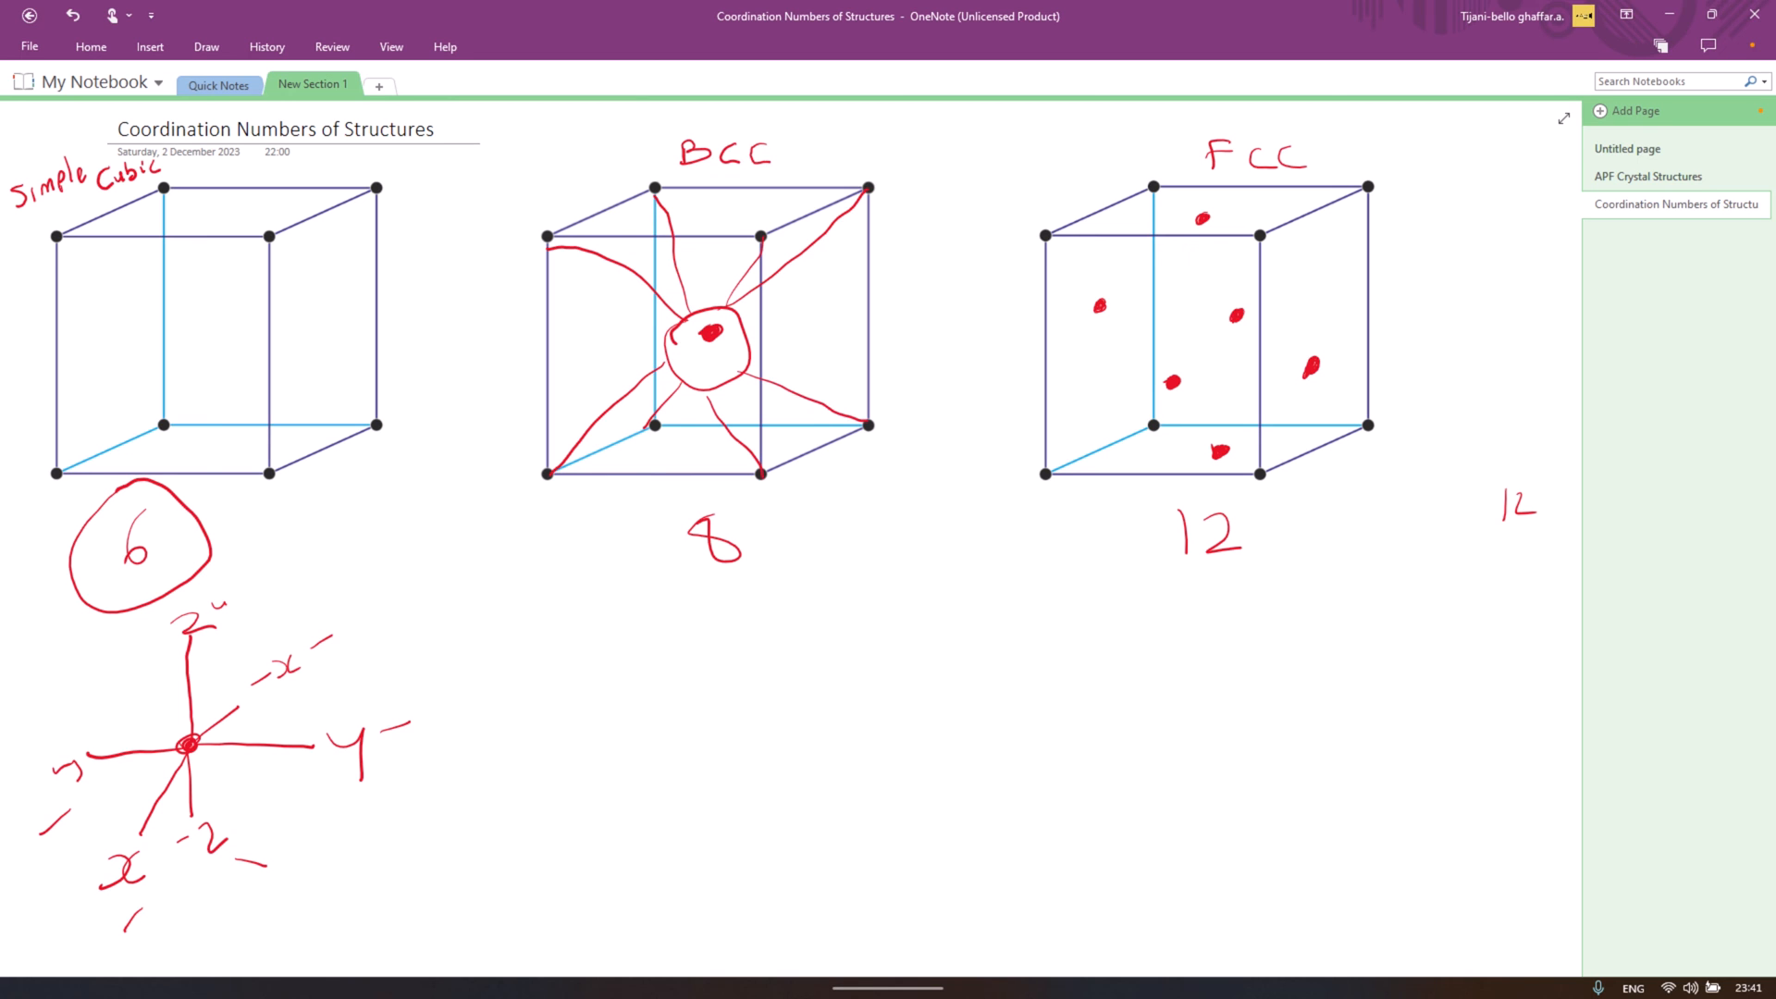
# Step: Circle each BCC corner atom, underline the 8, and circle the FCC top face atom
pyautogui.moveTo(709, 330); pyautogui.dragTo(866, 193)
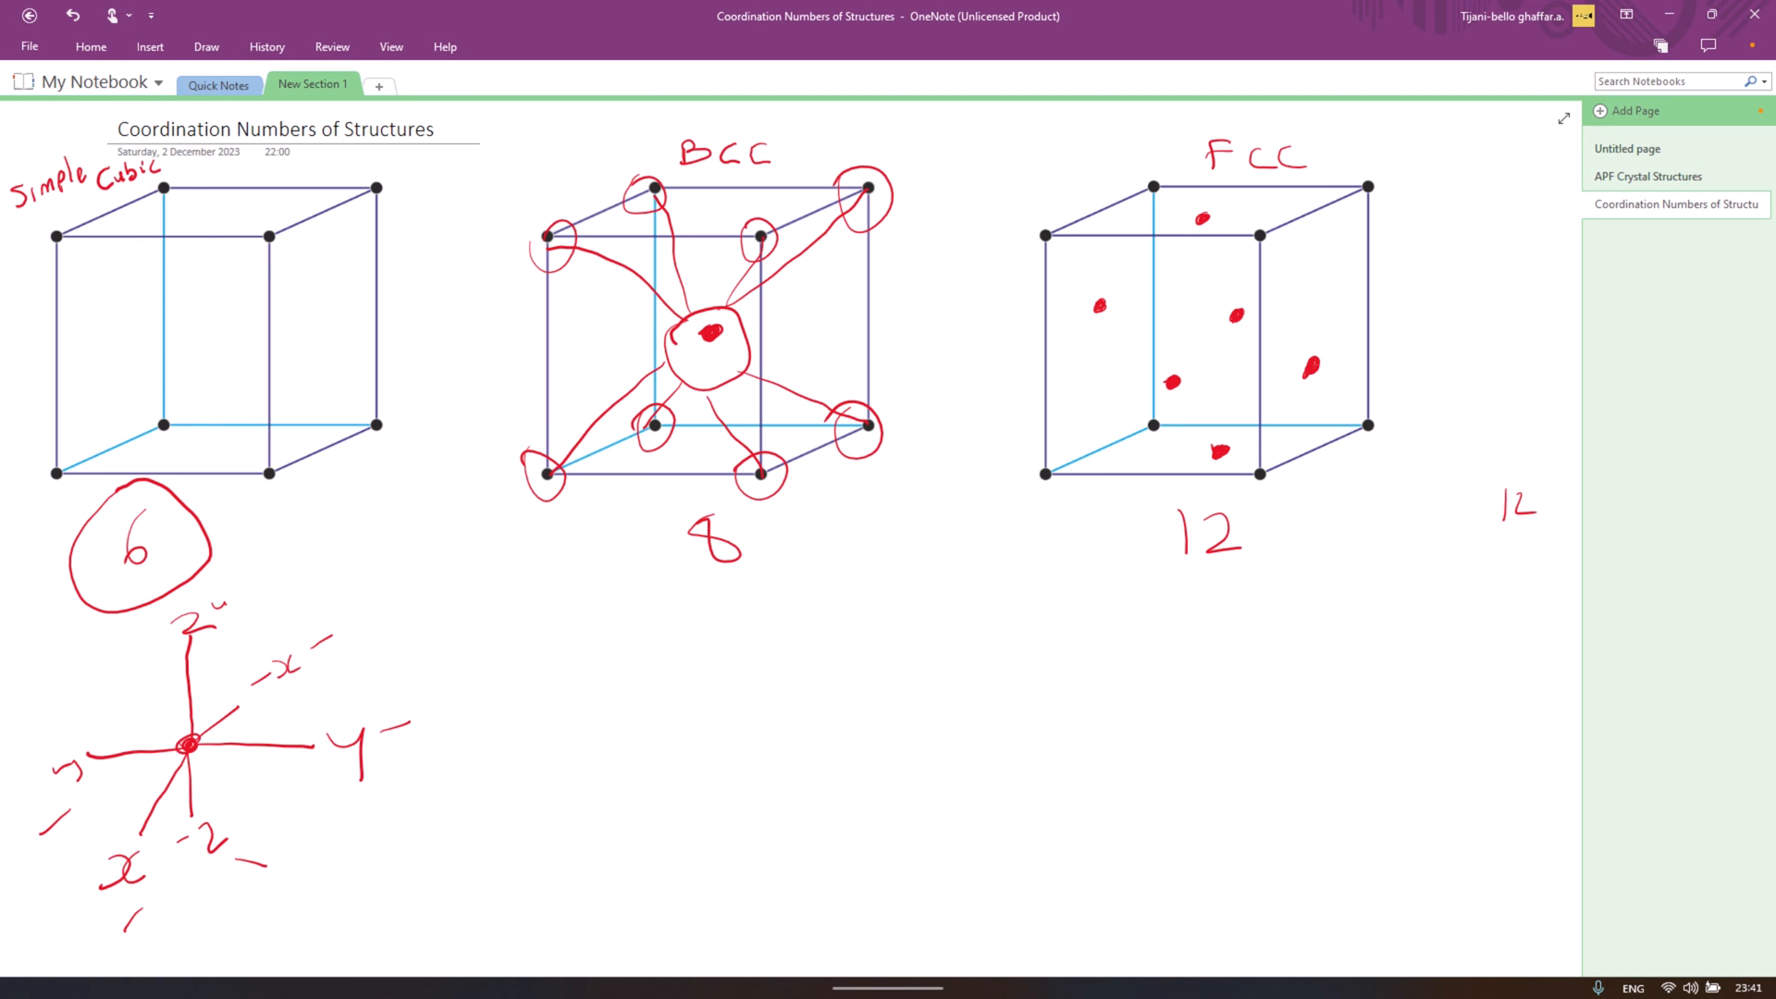
pyautogui.moveTo(640, 618); pyautogui.dragTo(788, 594)
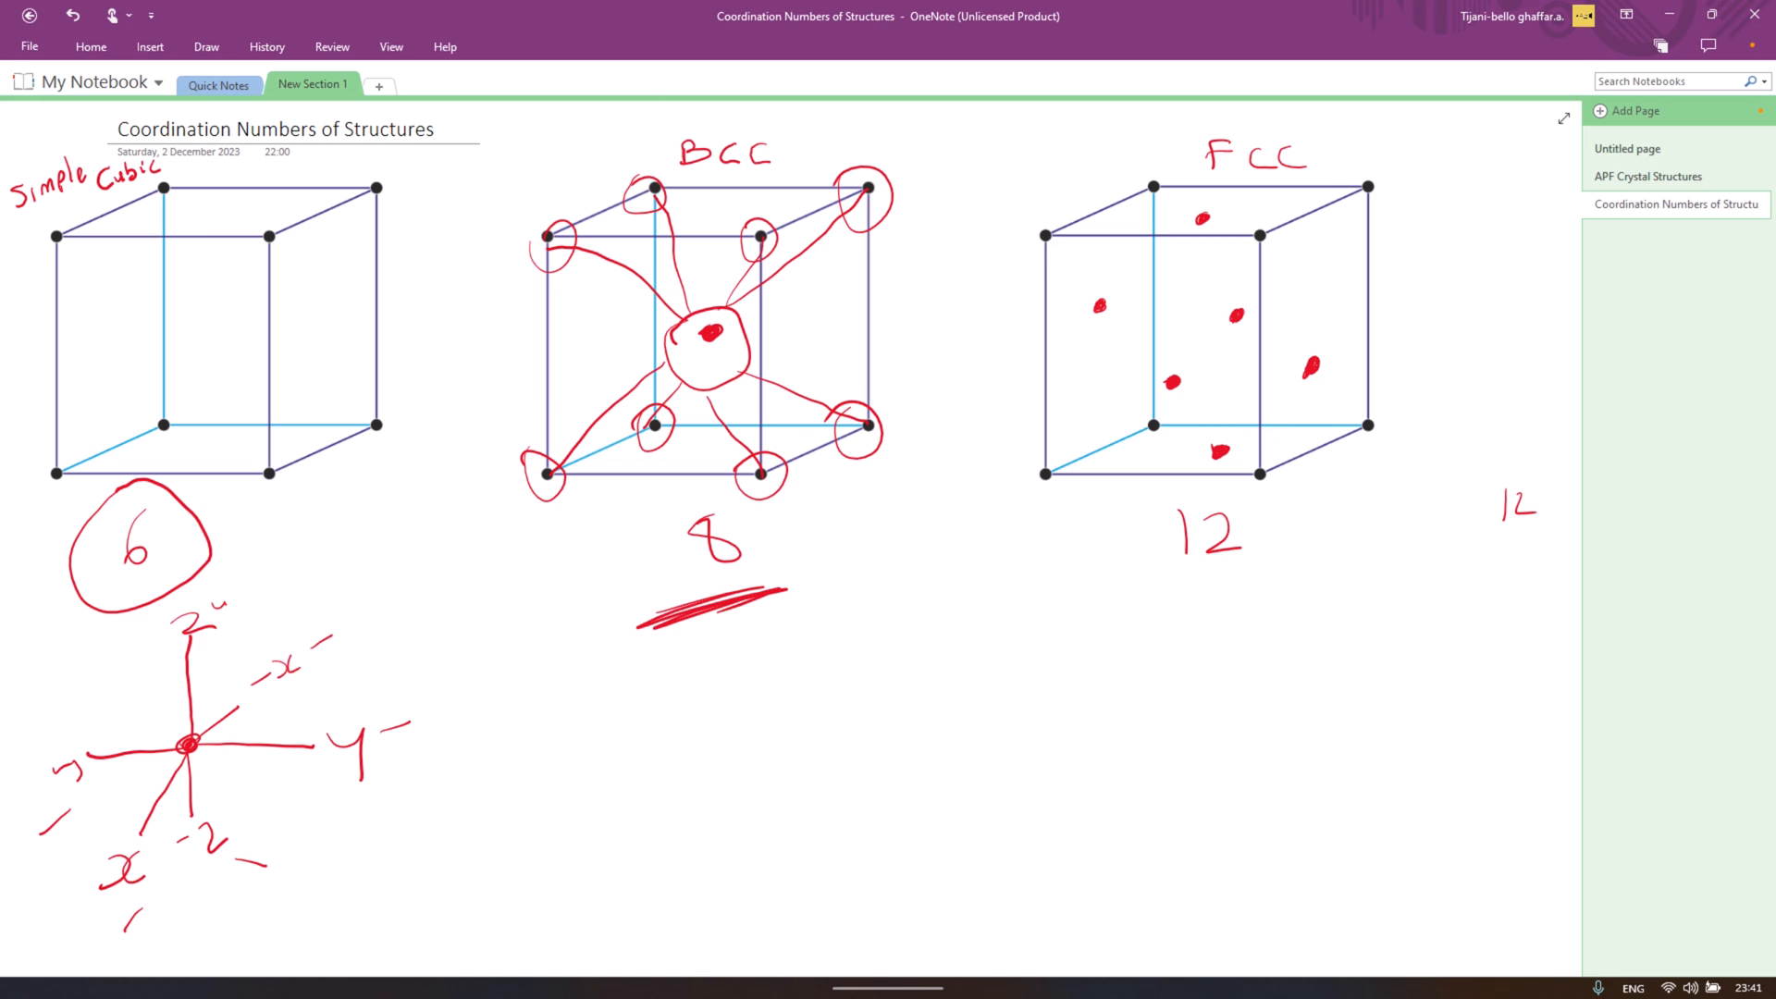
pyautogui.moveTo(1184, 220); pyautogui.dragTo(1234, 221)
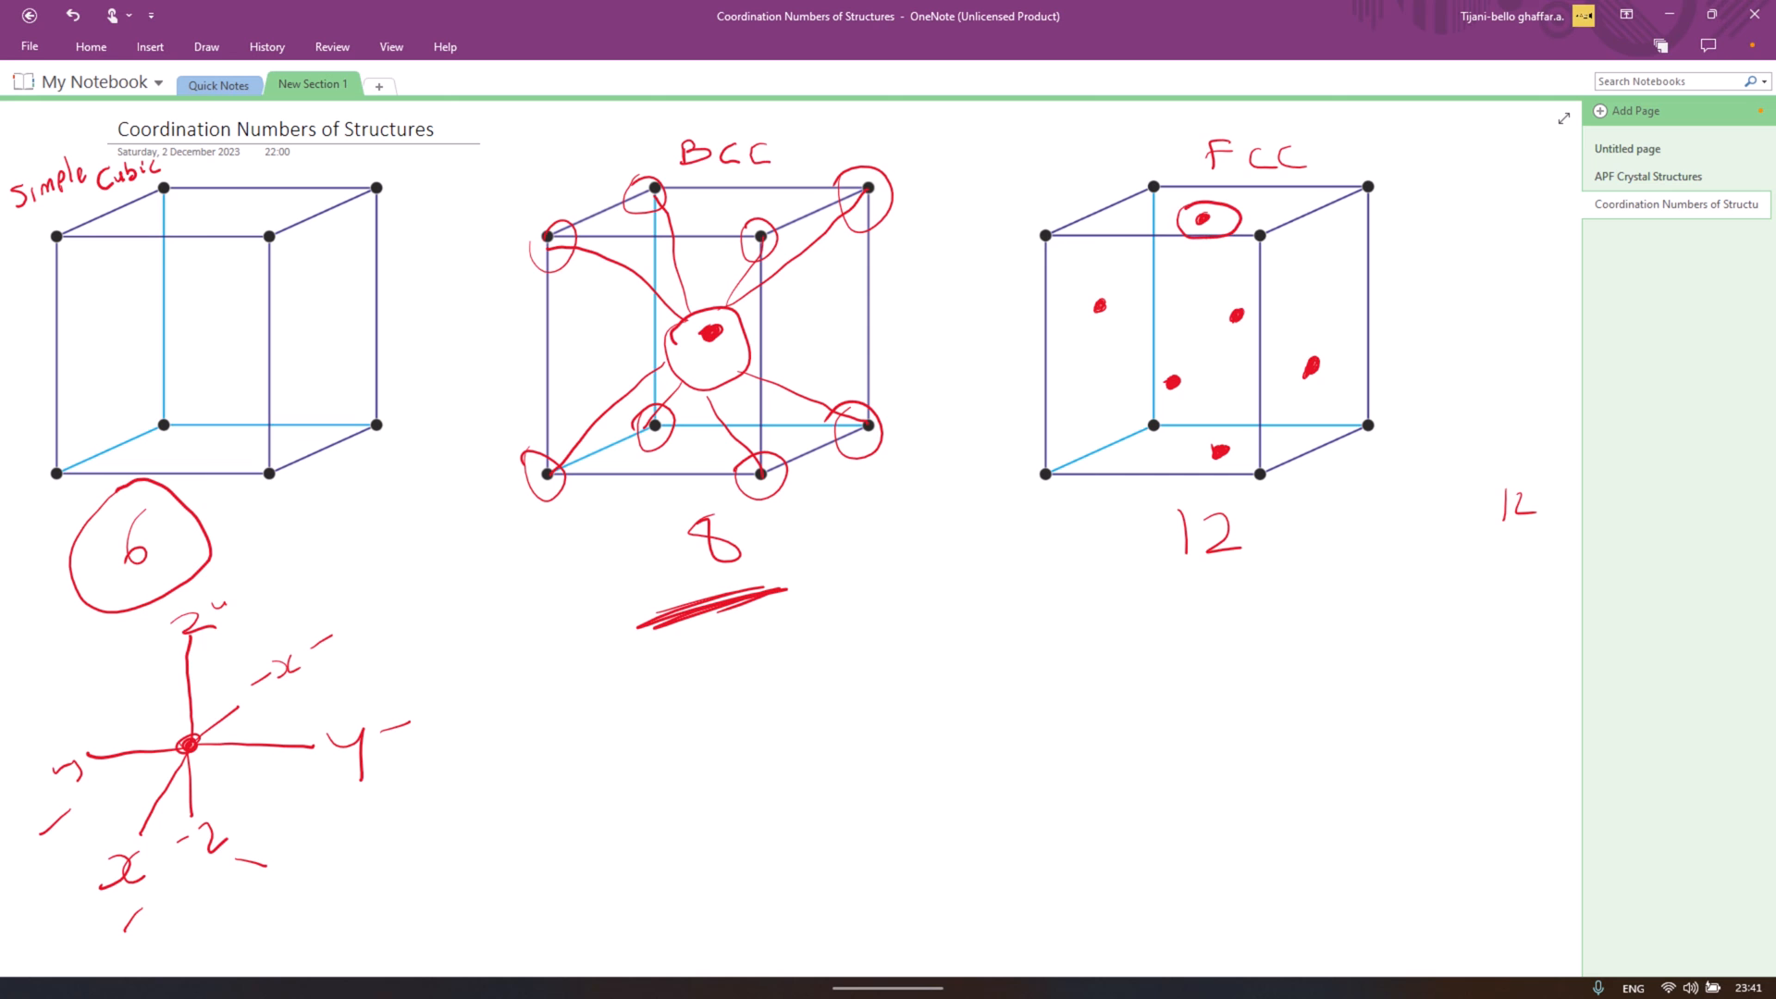
# Step: Link the FCC top face atom to neighbouring atoms and sketch two stacked face-centred cells below
pyautogui.moveTo(1044, 235); pyautogui.dragTo(1190, 218)
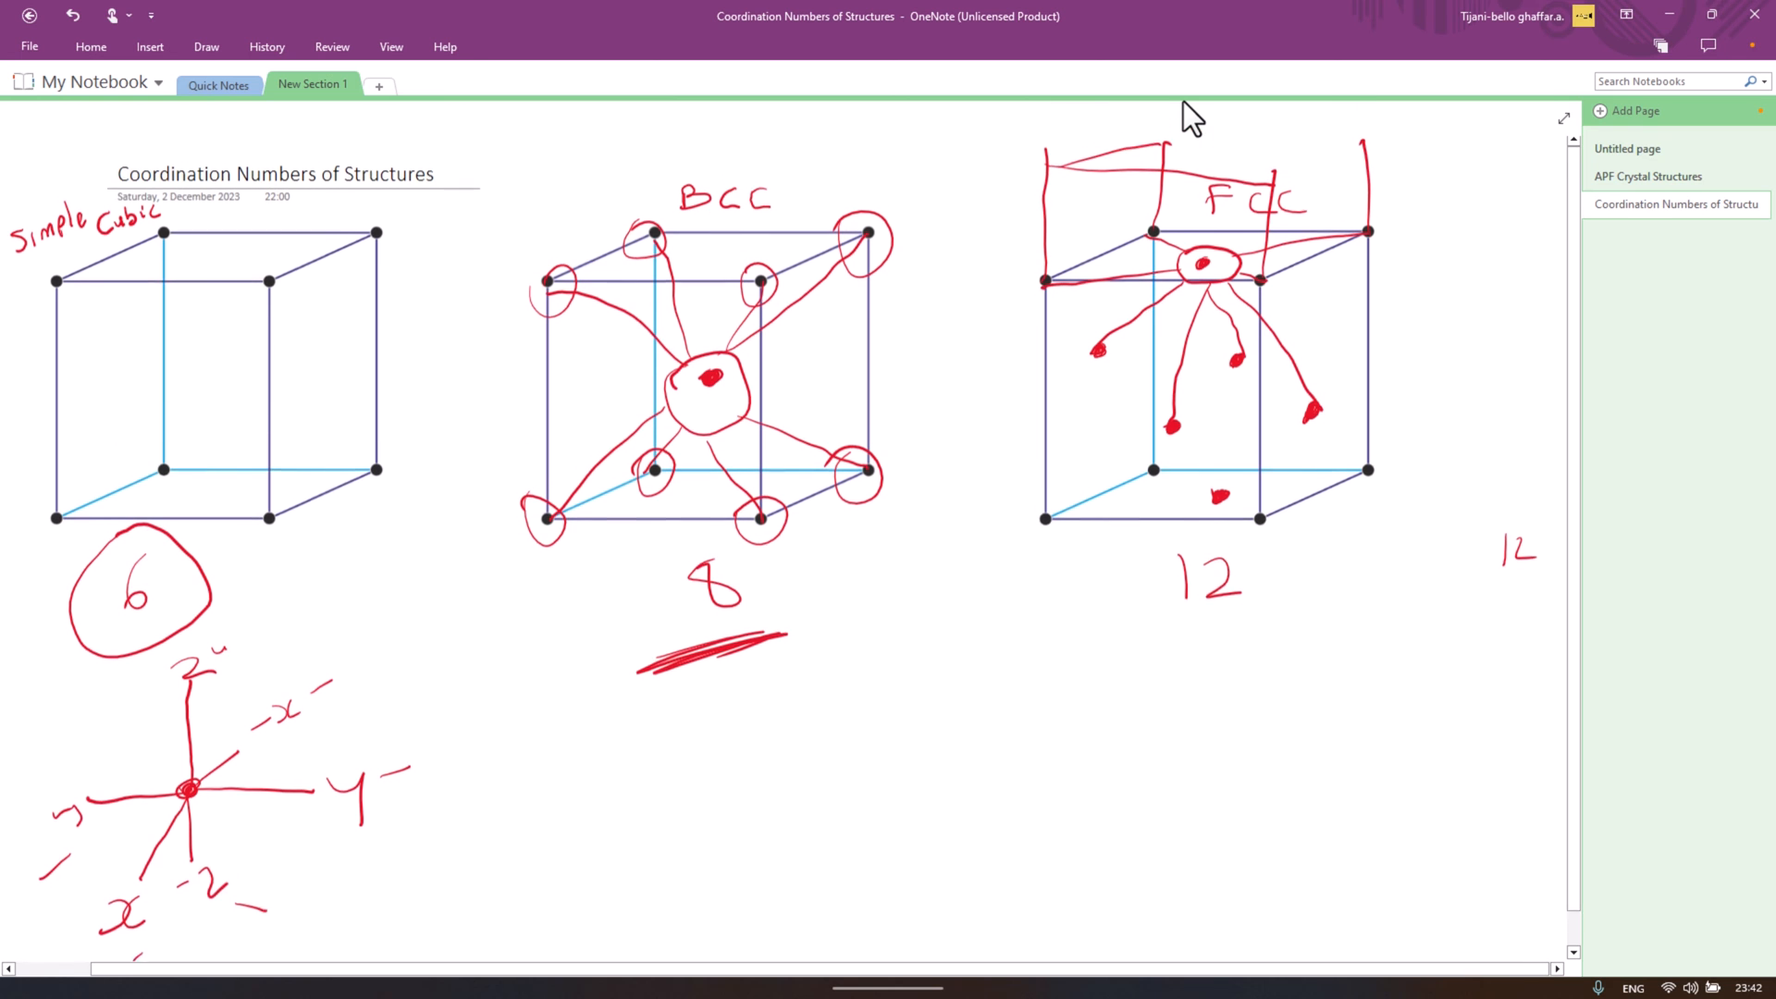
pyautogui.scroll(-3)
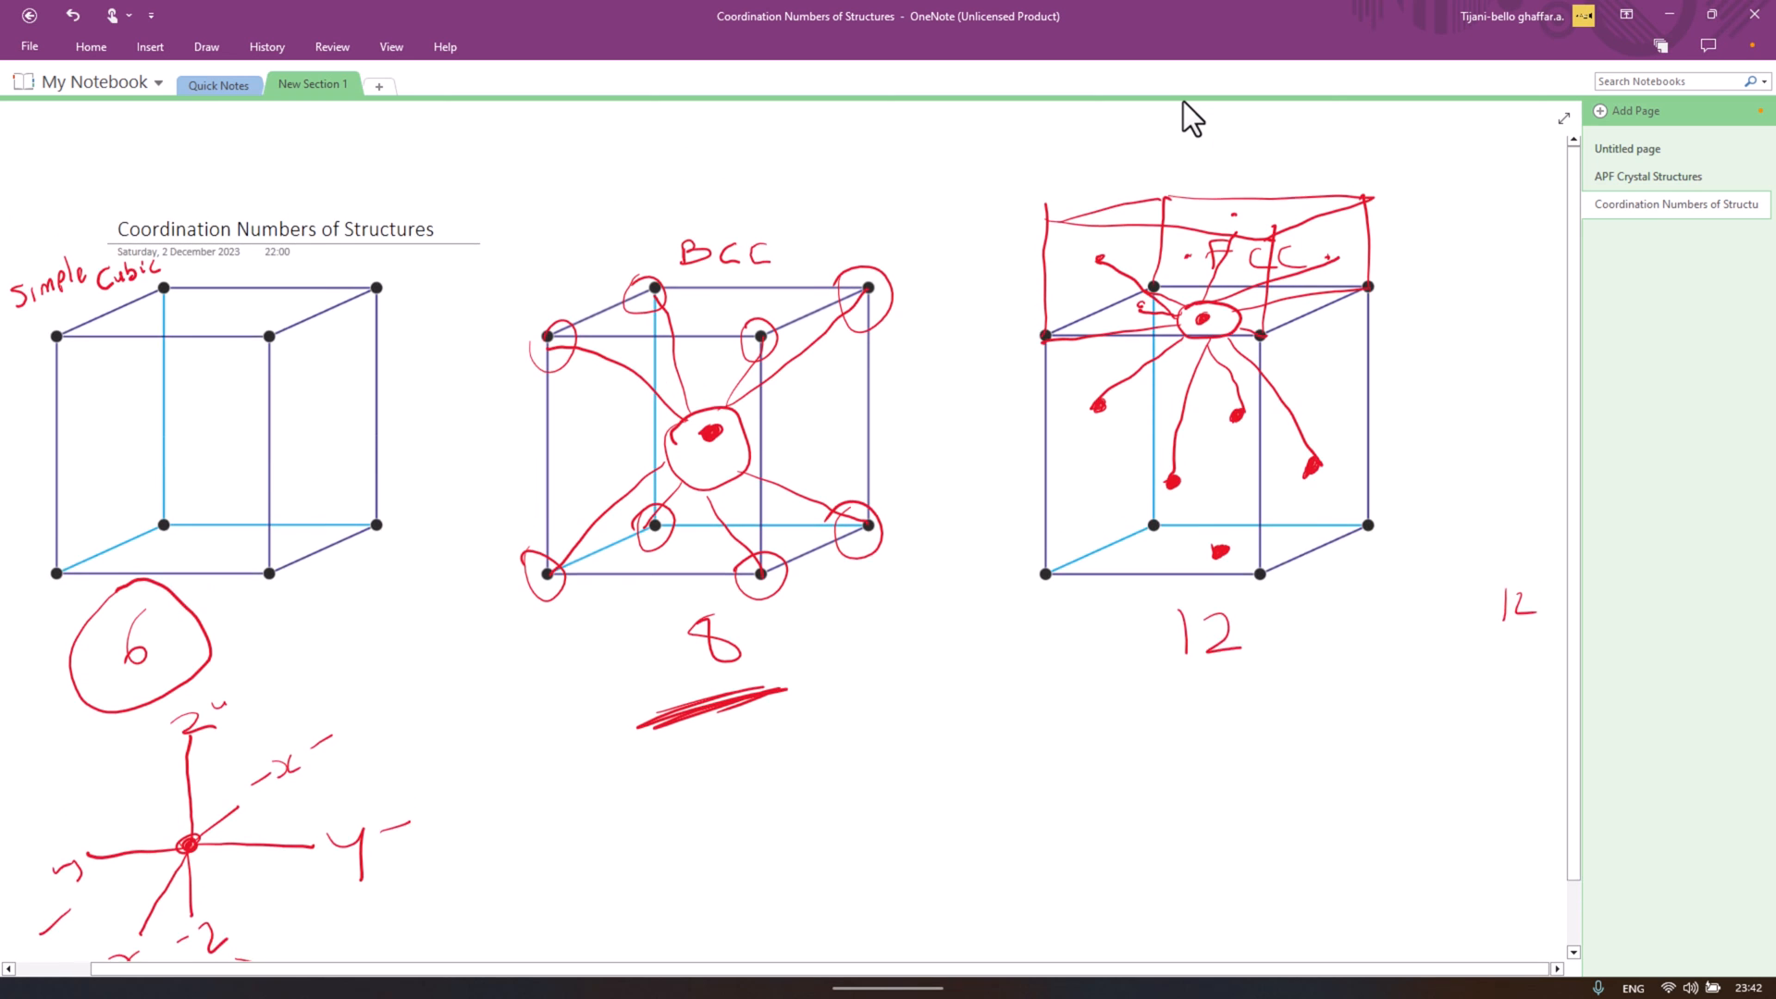
pyautogui.scroll(-3)
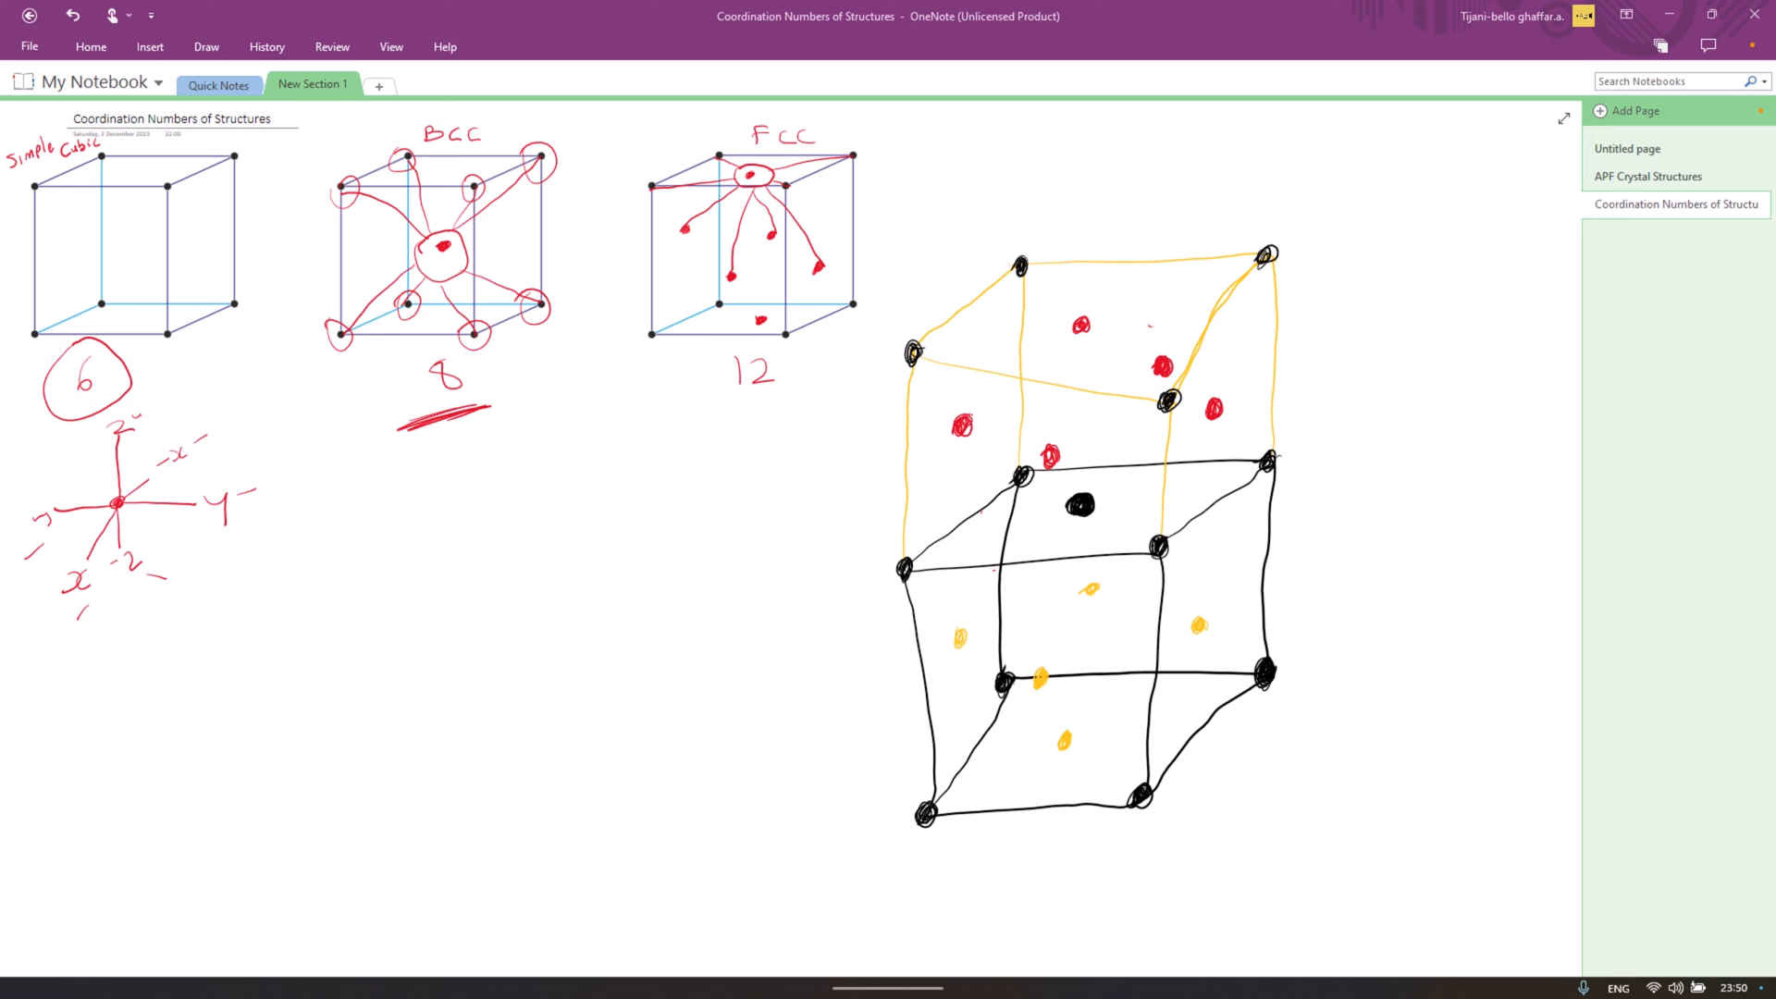
# Step: Circle the FCC centre atom in green and link it to the corner and yellow face atoms around it
pyautogui.click(1155, 544)
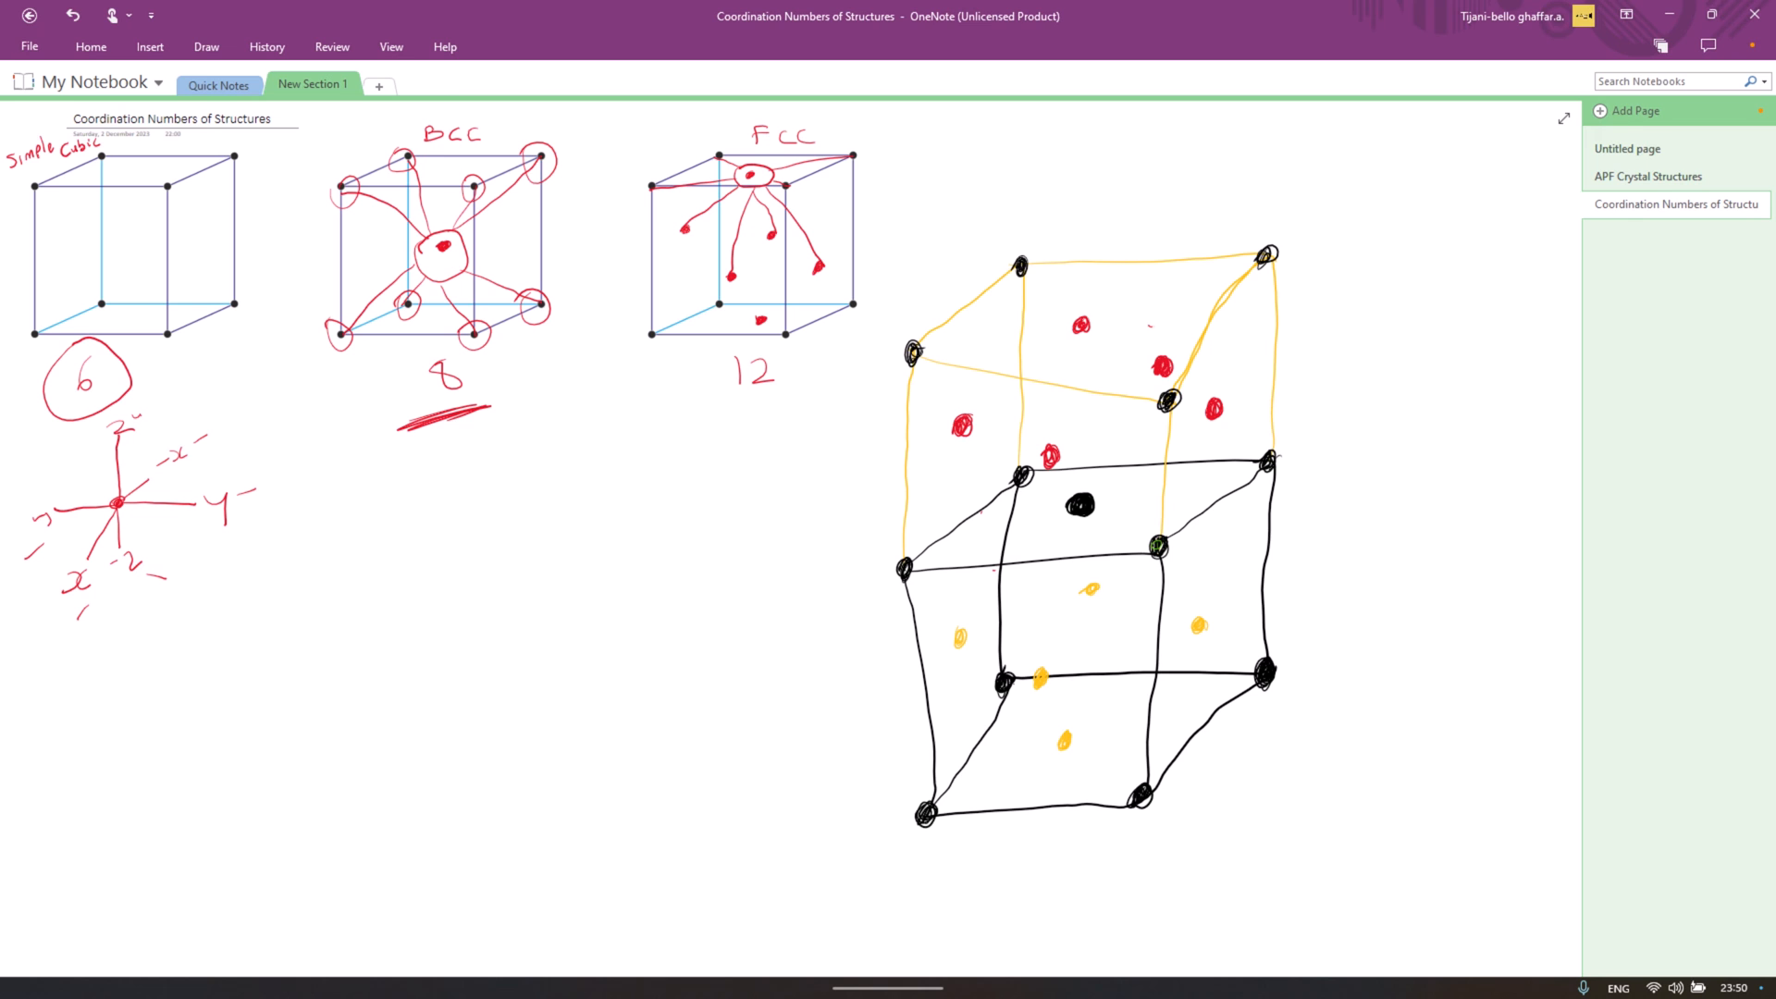
pyautogui.moveTo(1059, 498); pyautogui.dragTo(1100, 521)
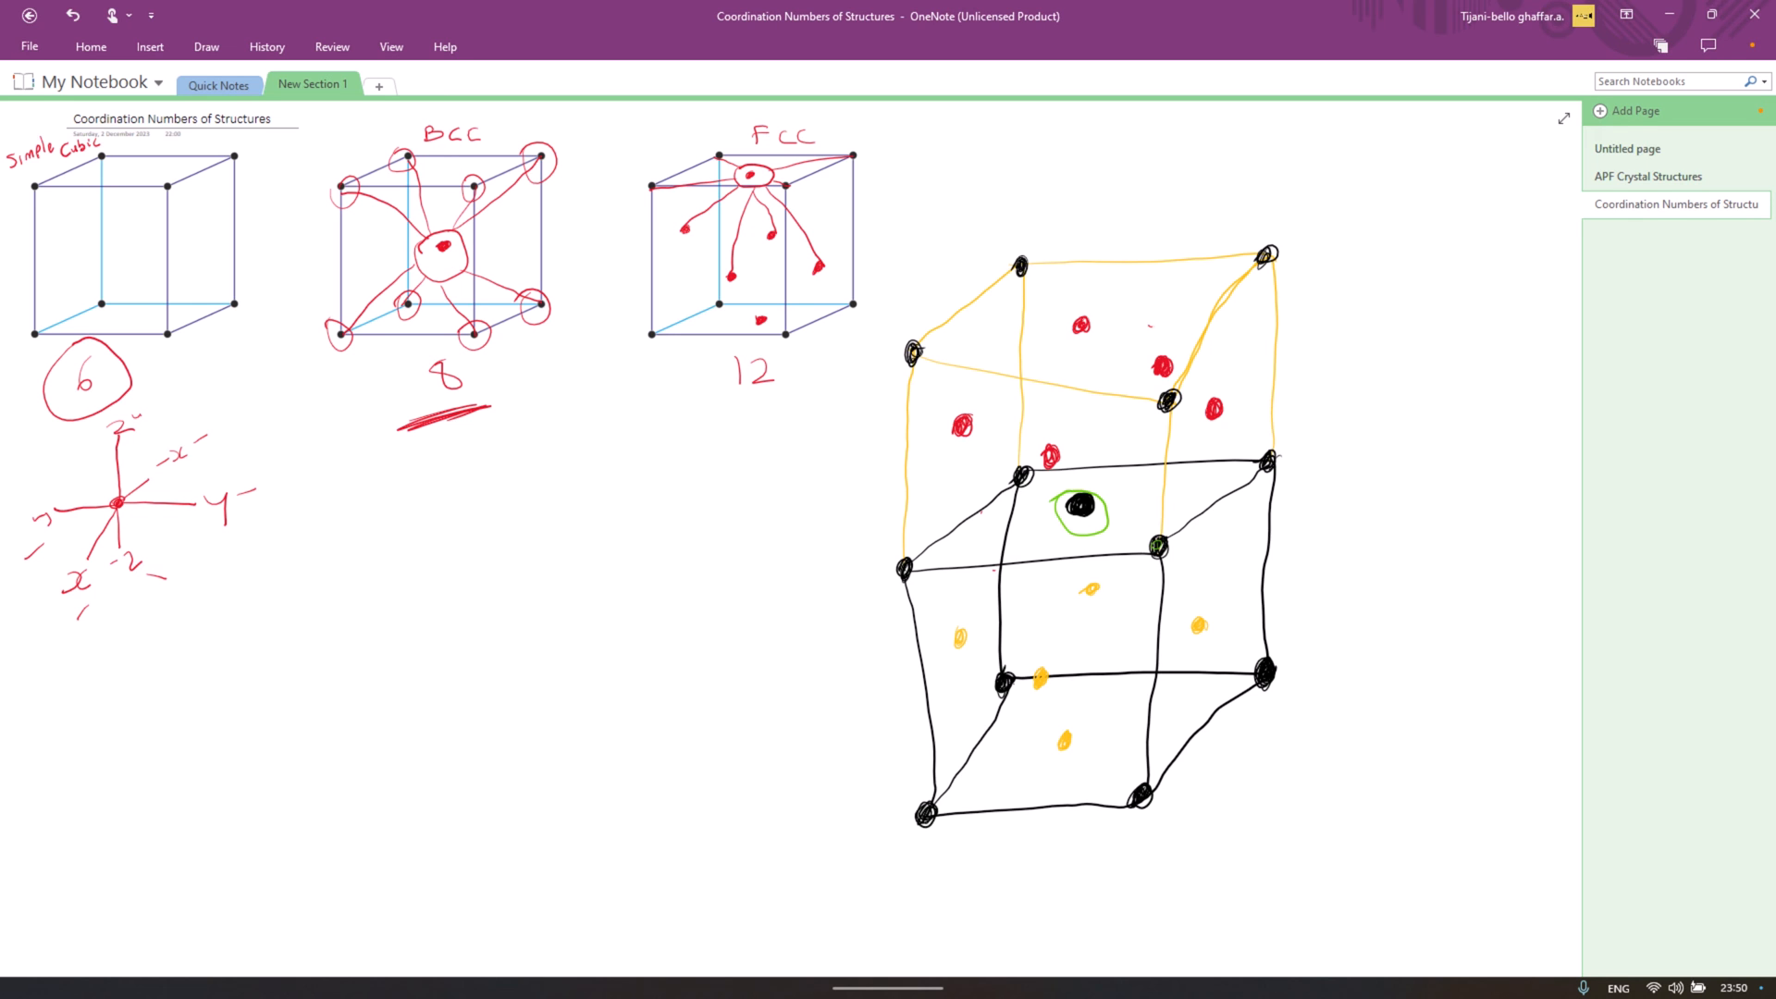
pyautogui.moveTo(1105, 498); pyautogui.dragTo(1179, 487)
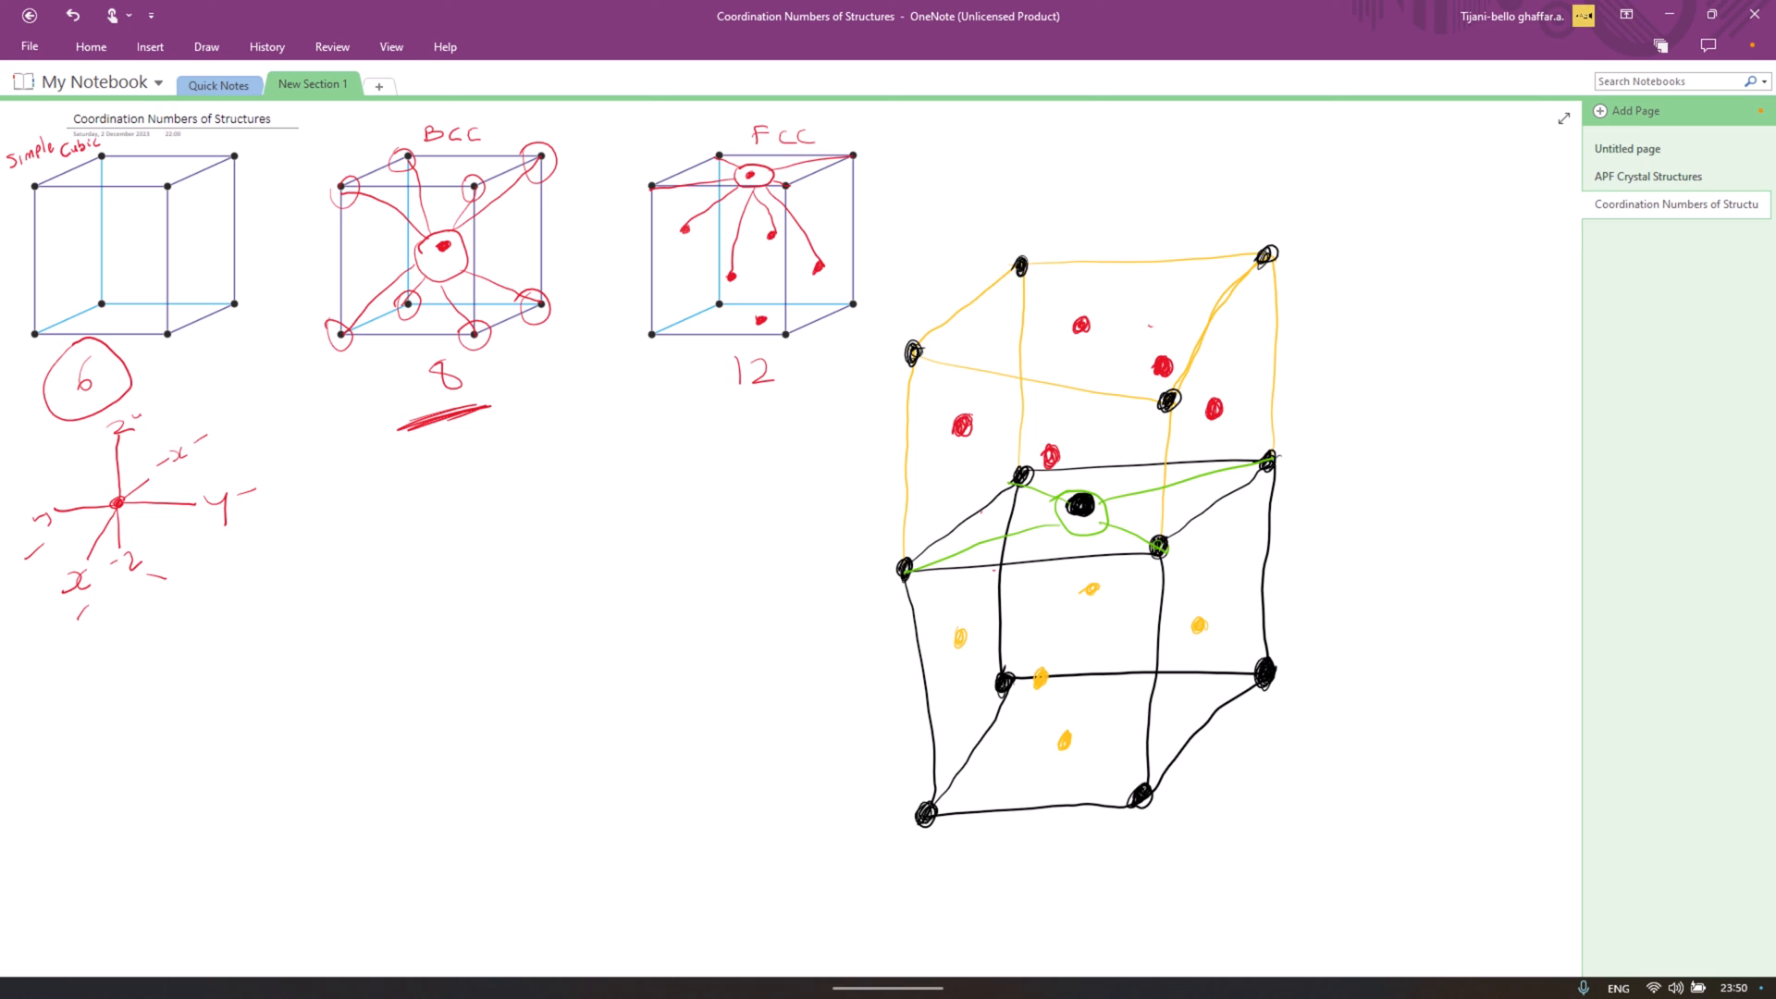
pyautogui.moveTo(955, 636); pyautogui.dragTo(1058, 535)
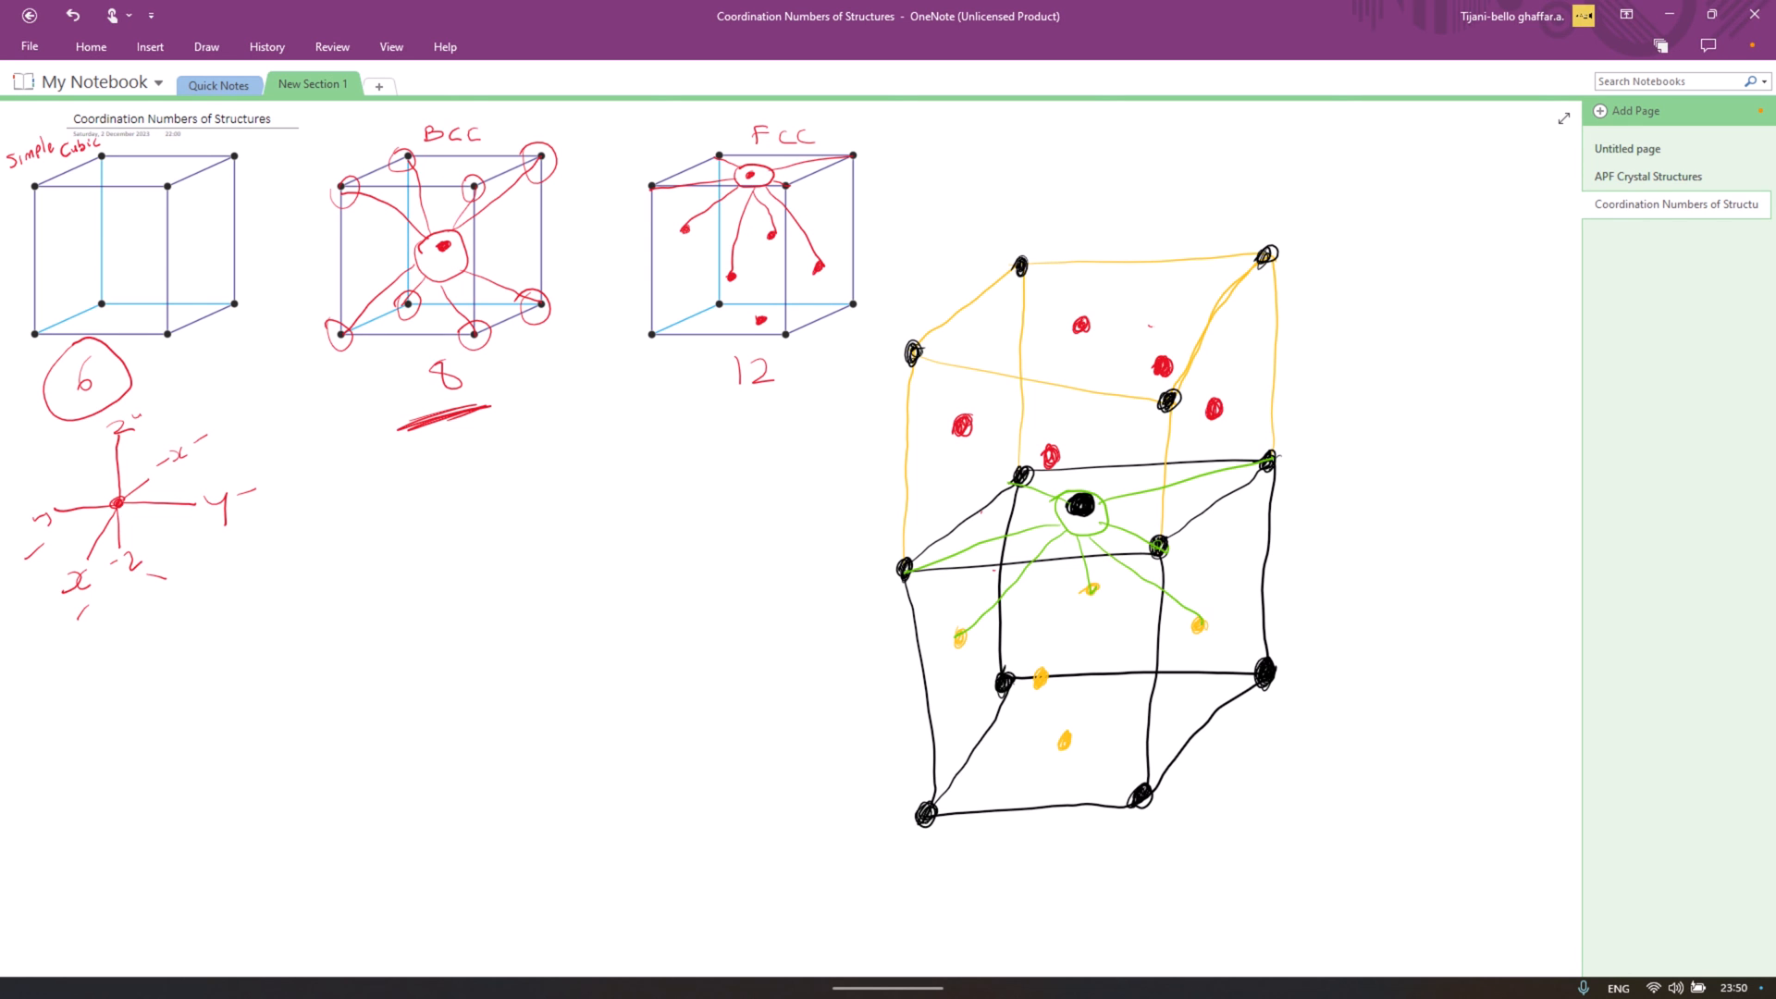
pyautogui.moveTo(1076, 522); pyautogui.dragTo(1036, 679)
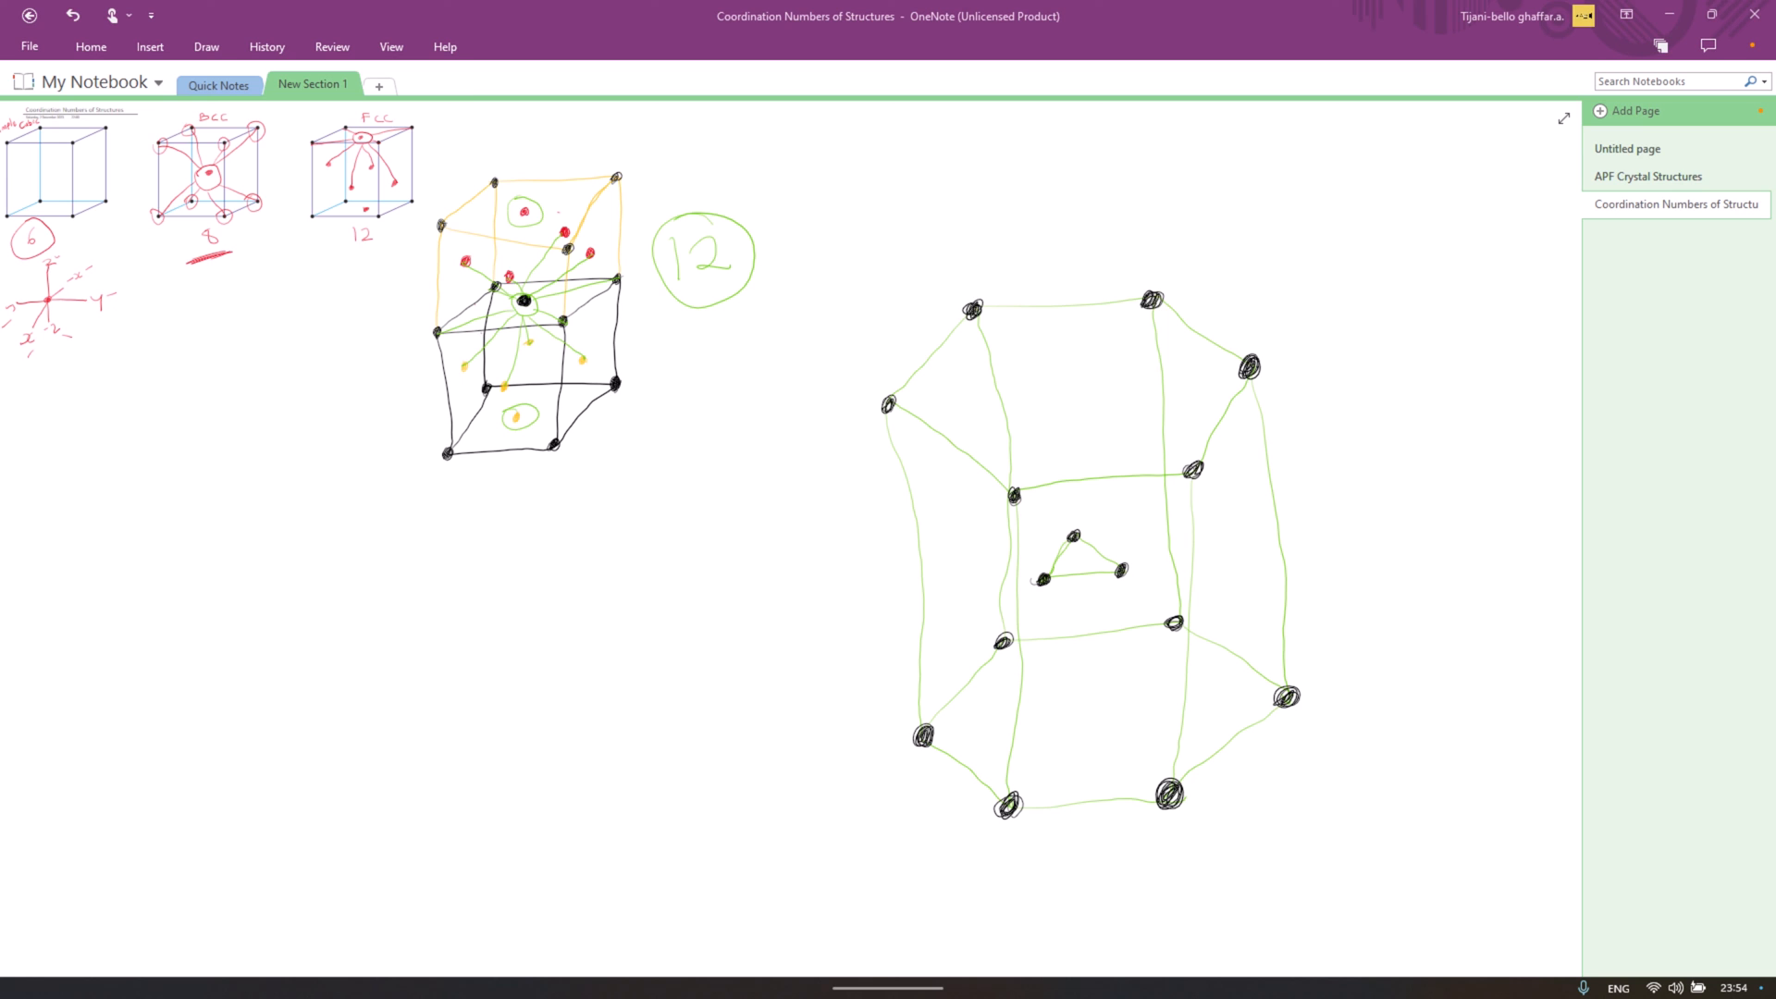
# Step: Label the green hexagonal prism HCP, briefly visiting the History tab
pyautogui.moveTo(1451, 607); pyautogui.dragTo(1453, 662)
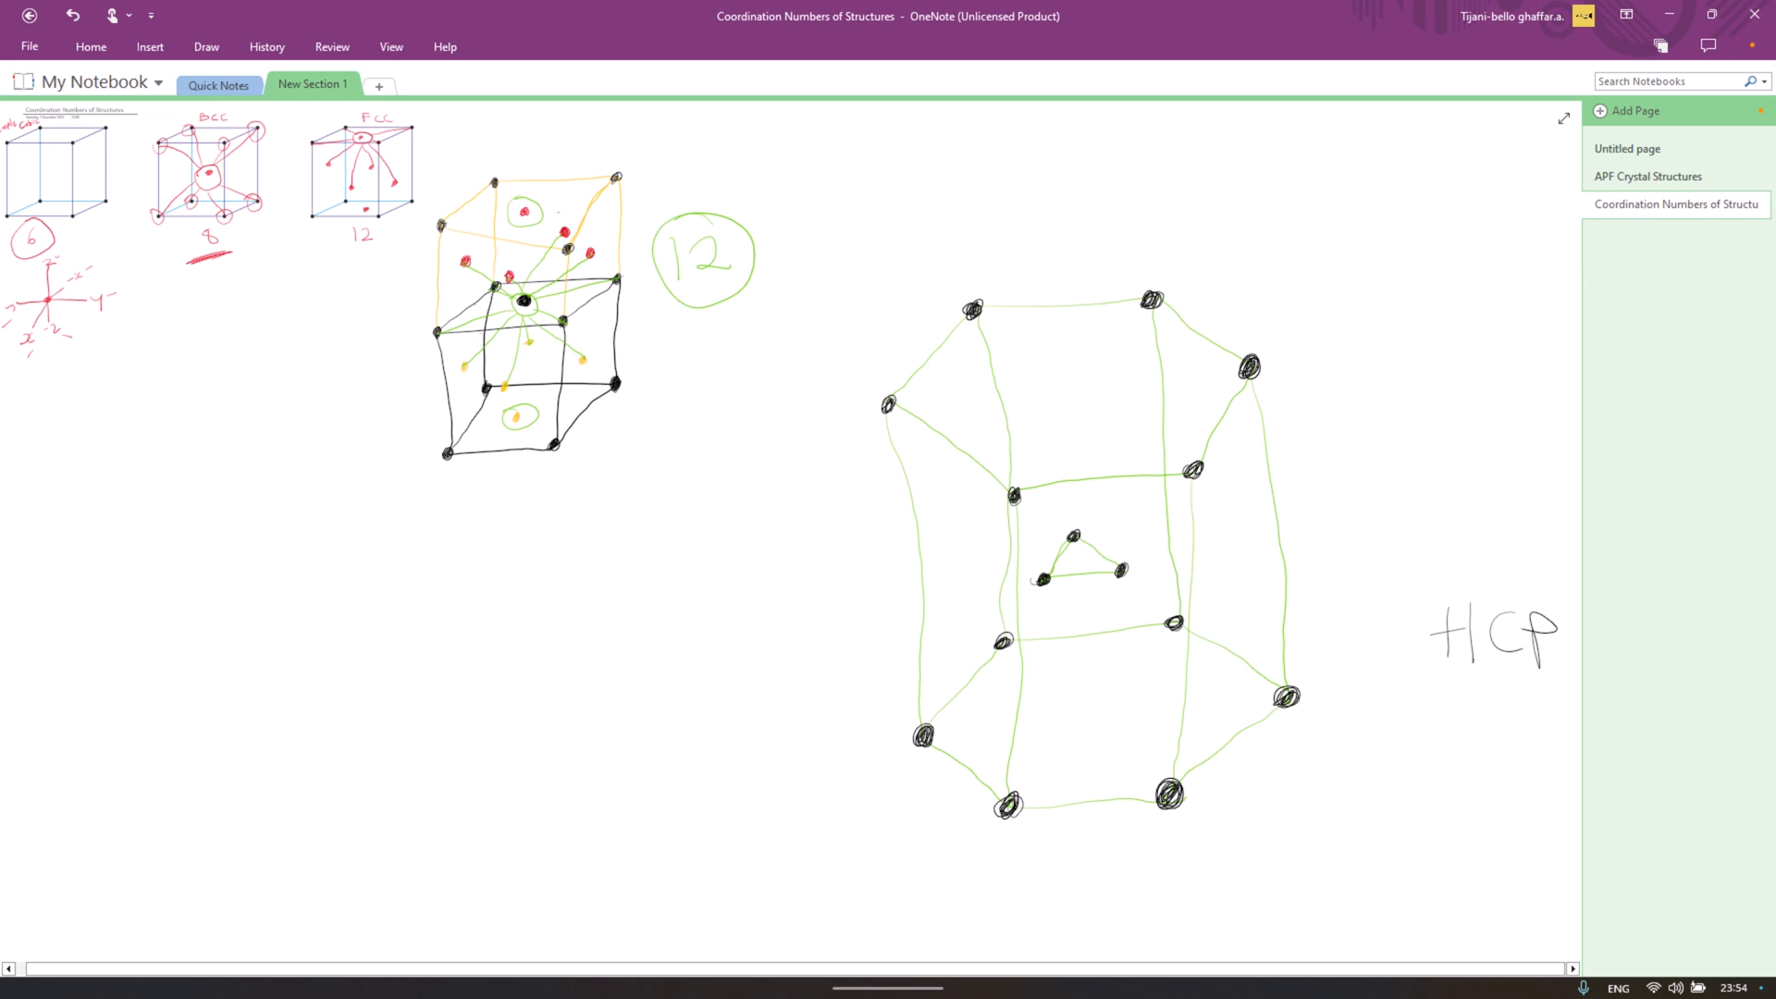
pyautogui.click(267, 46)
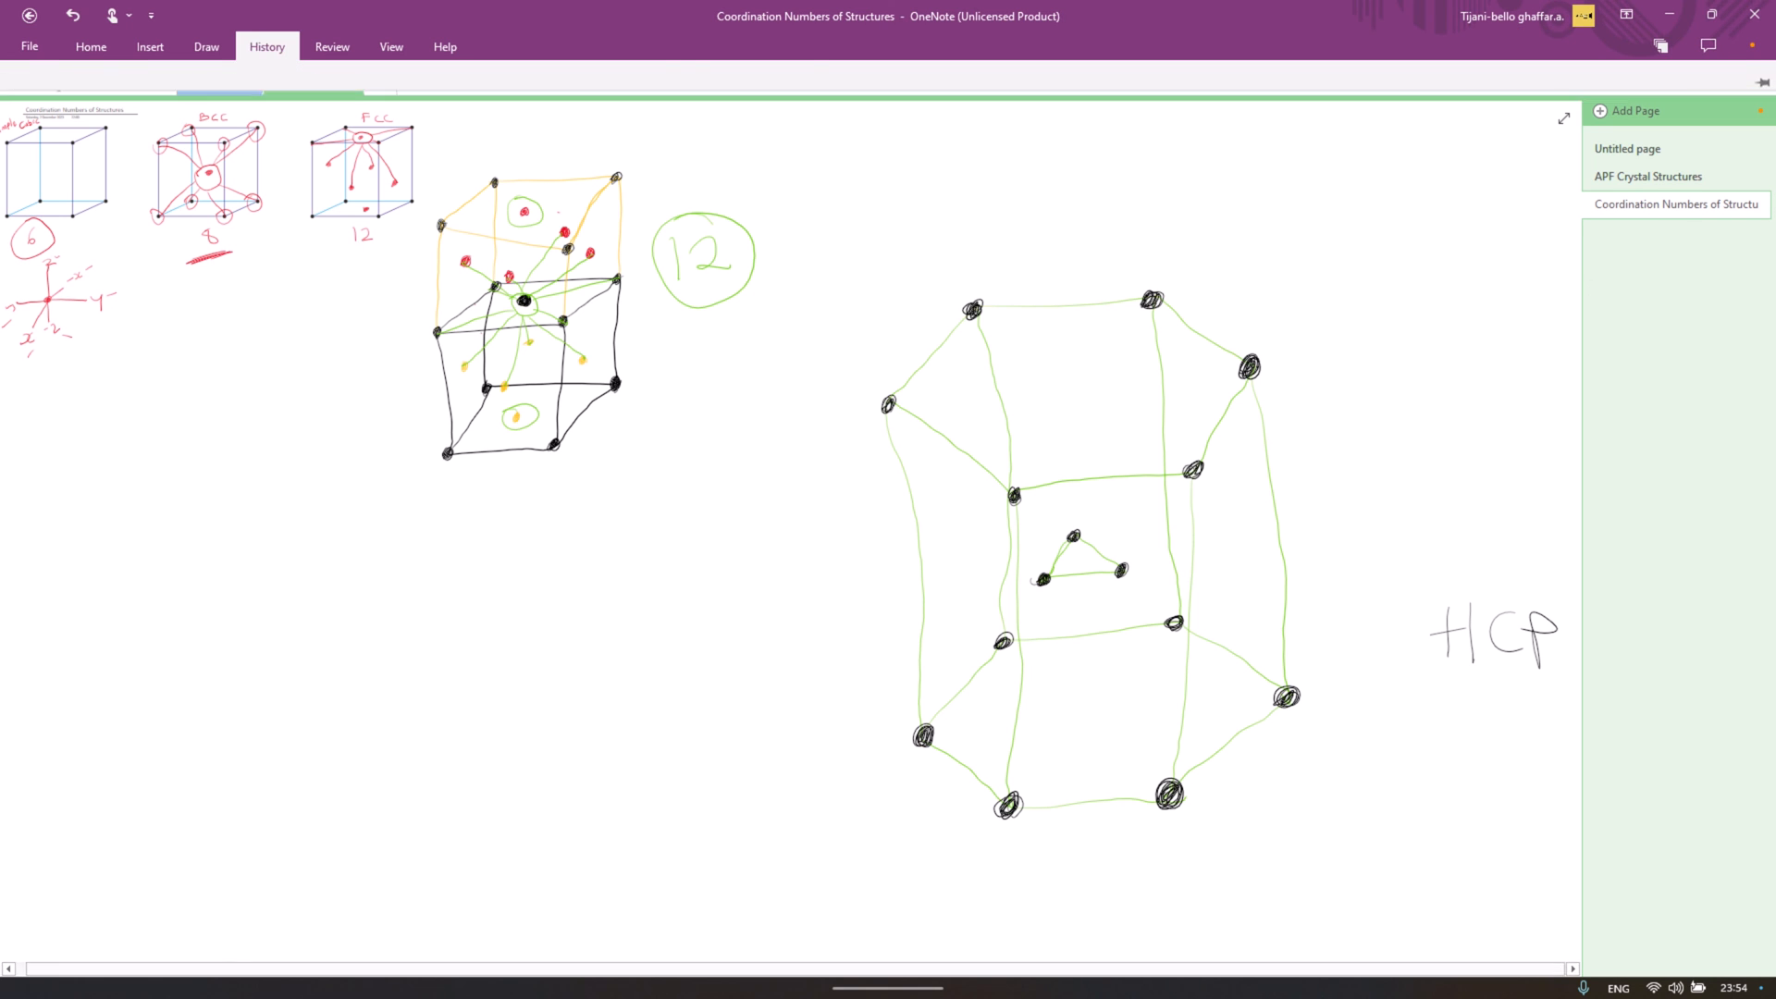
pyautogui.click(367, 93)
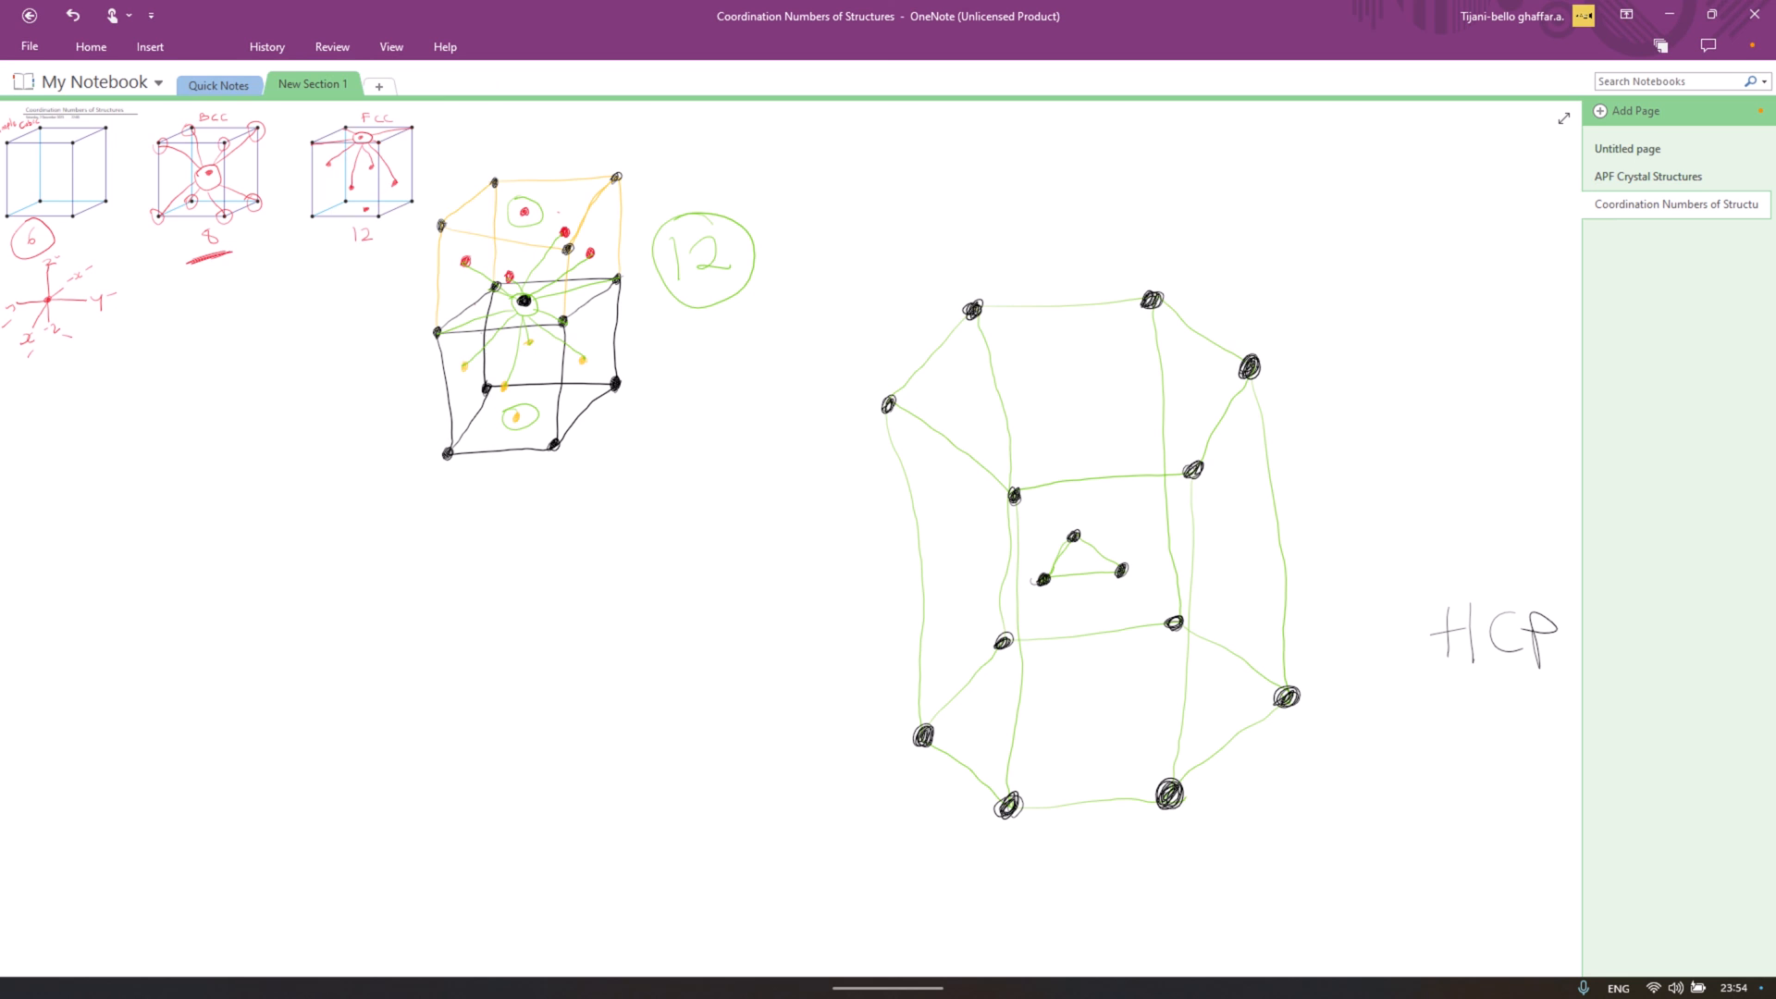
pyautogui.click(205, 46)
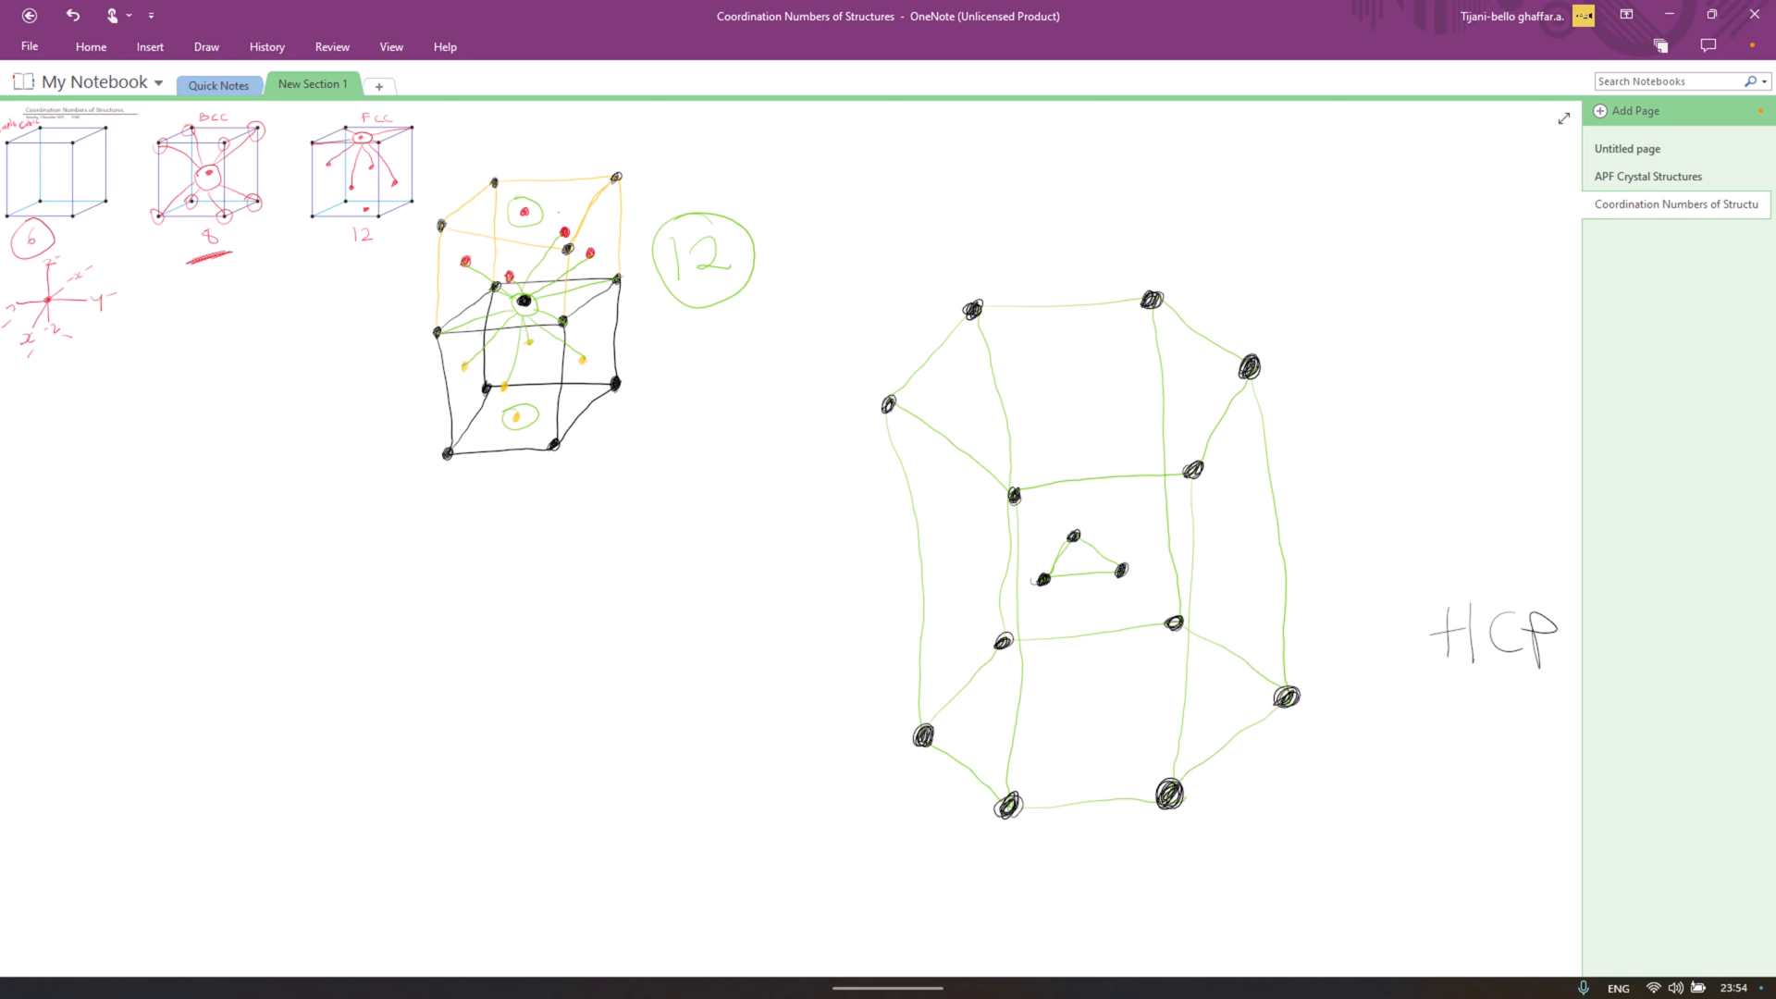
# Step: Draw red vertical edges above the green hexagon and a red central atom in the upper layer
pyautogui.moveTo(913, 150); pyautogui.dragTo(887, 407)
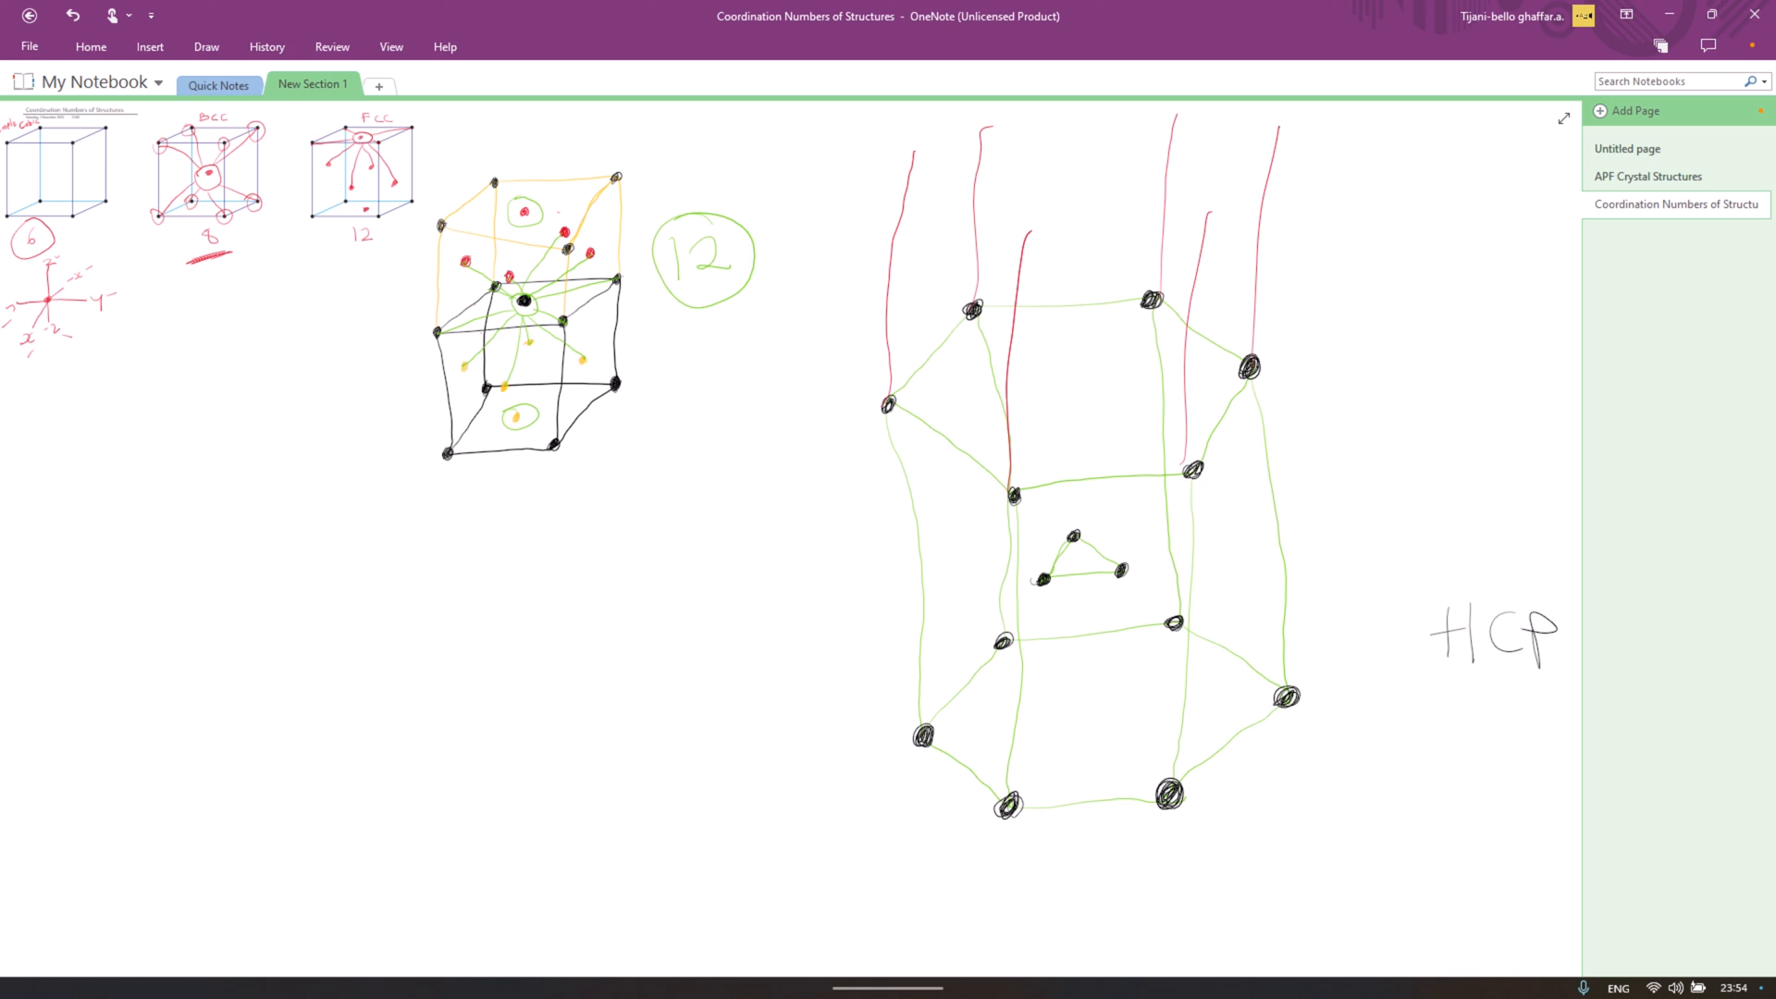
pyautogui.moveTo(1077, 368); pyautogui.dragTo(1059, 401)
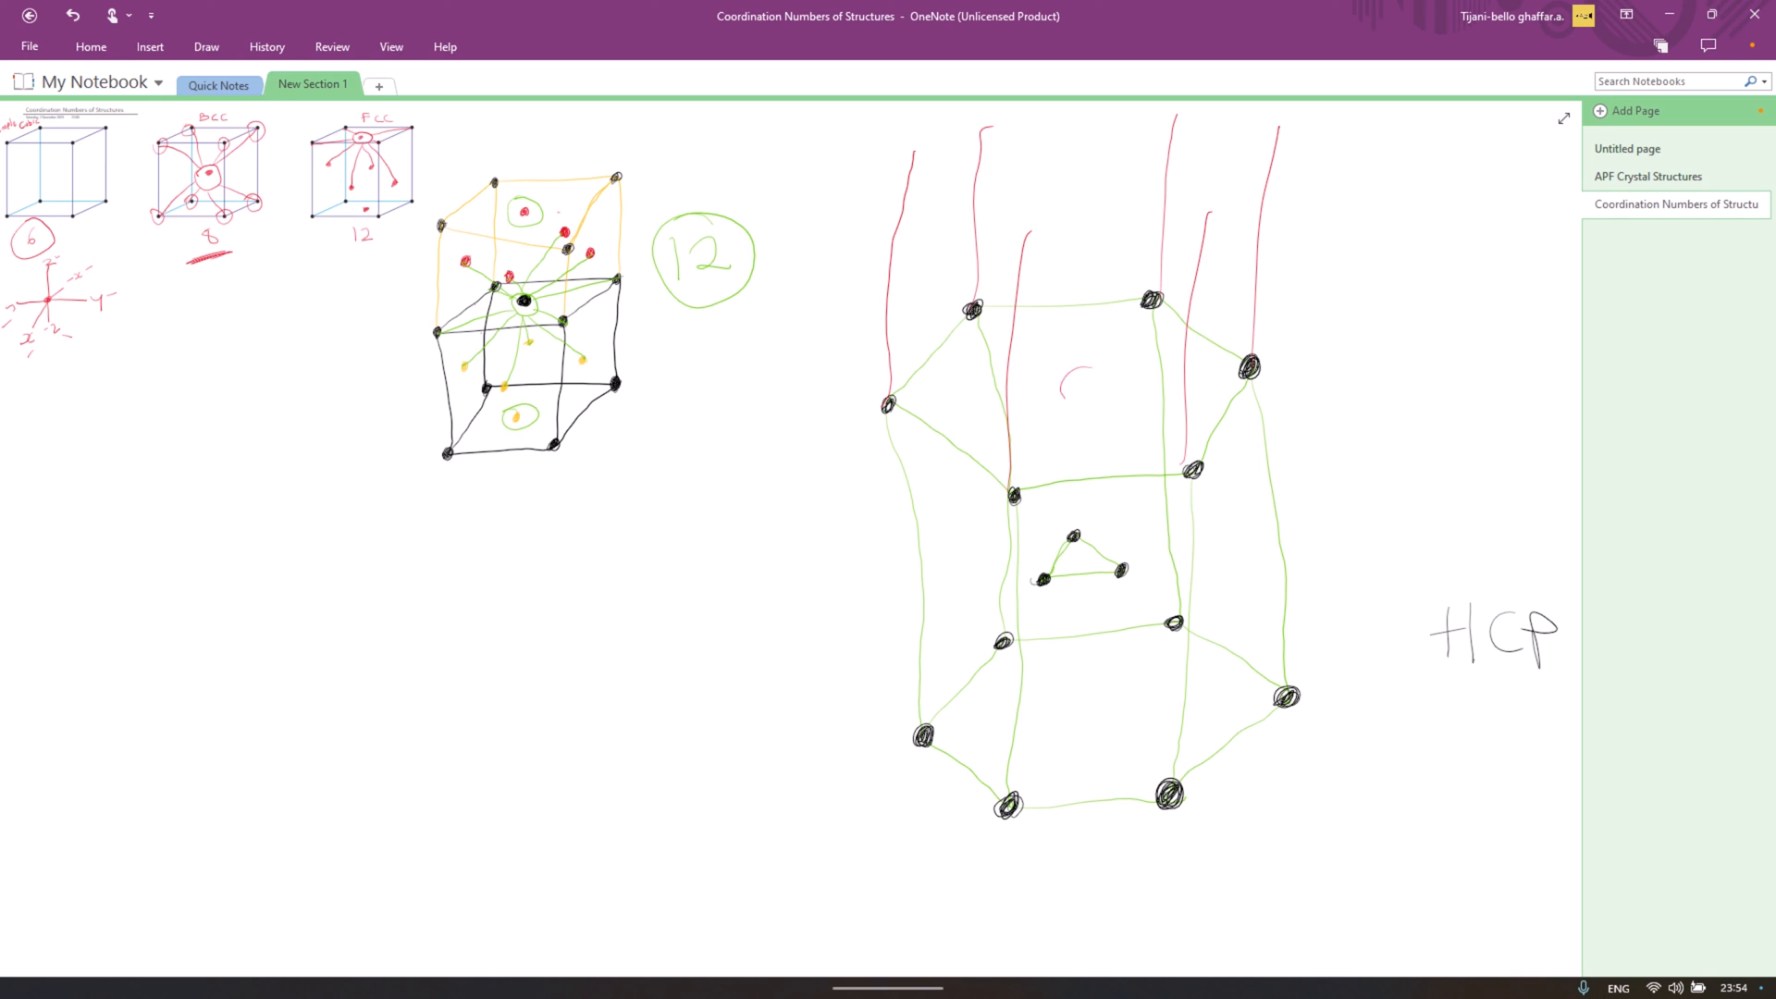
pyautogui.moveTo(1058, 363); pyautogui.dragTo(1110, 407)
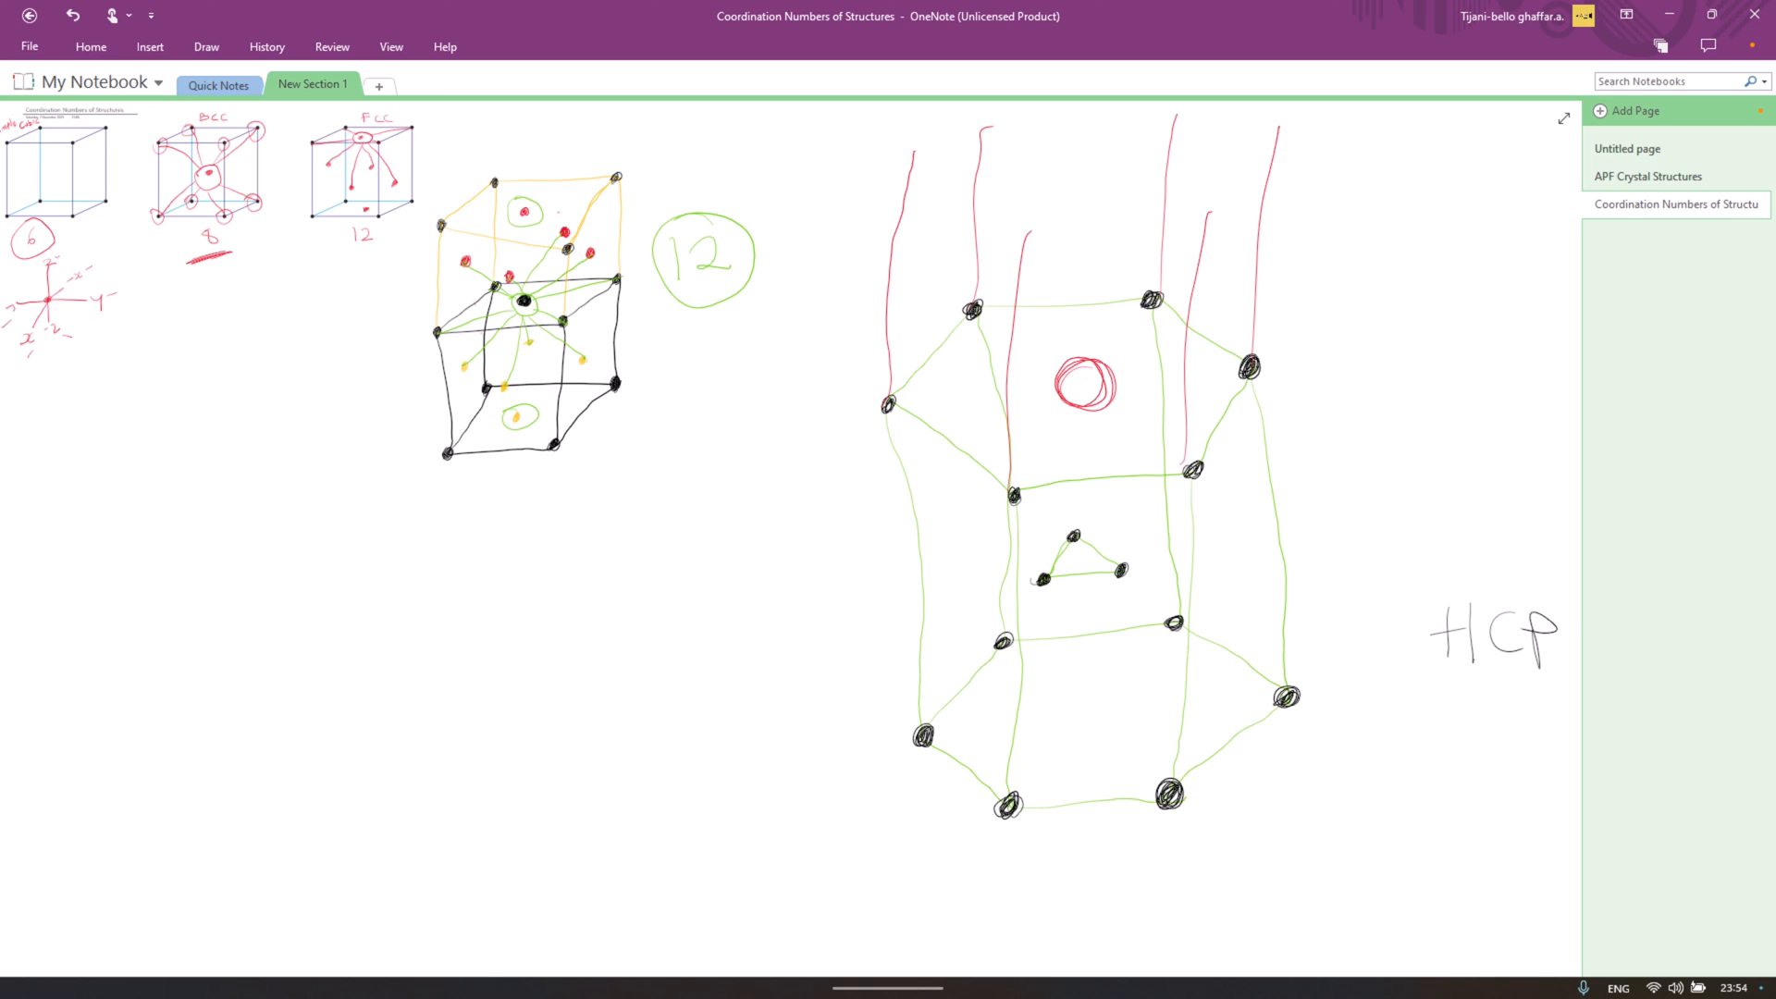
# Step: Close off the red top hexagon and add red atoms at its corners
pyautogui.moveTo(918, 163); pyautogui.dragTo(1020, 244)
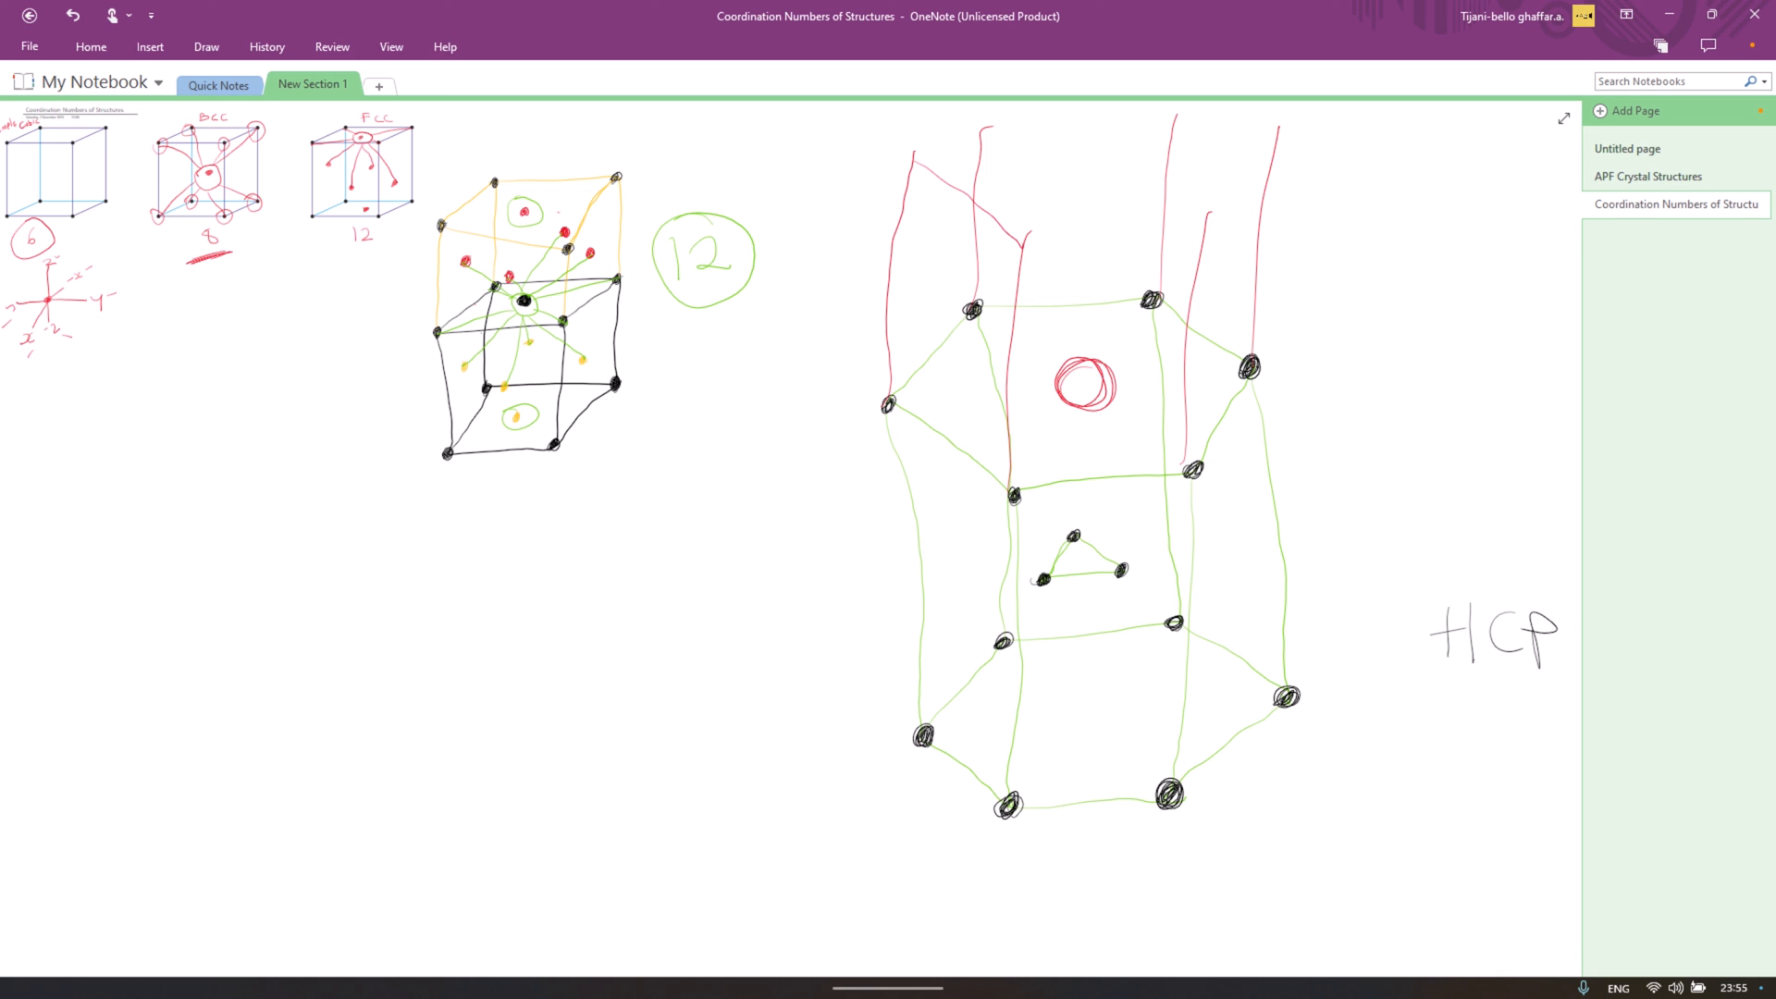
pyautogui.moveTo(906, 159); pyautogui.dragTo(1116, 124)
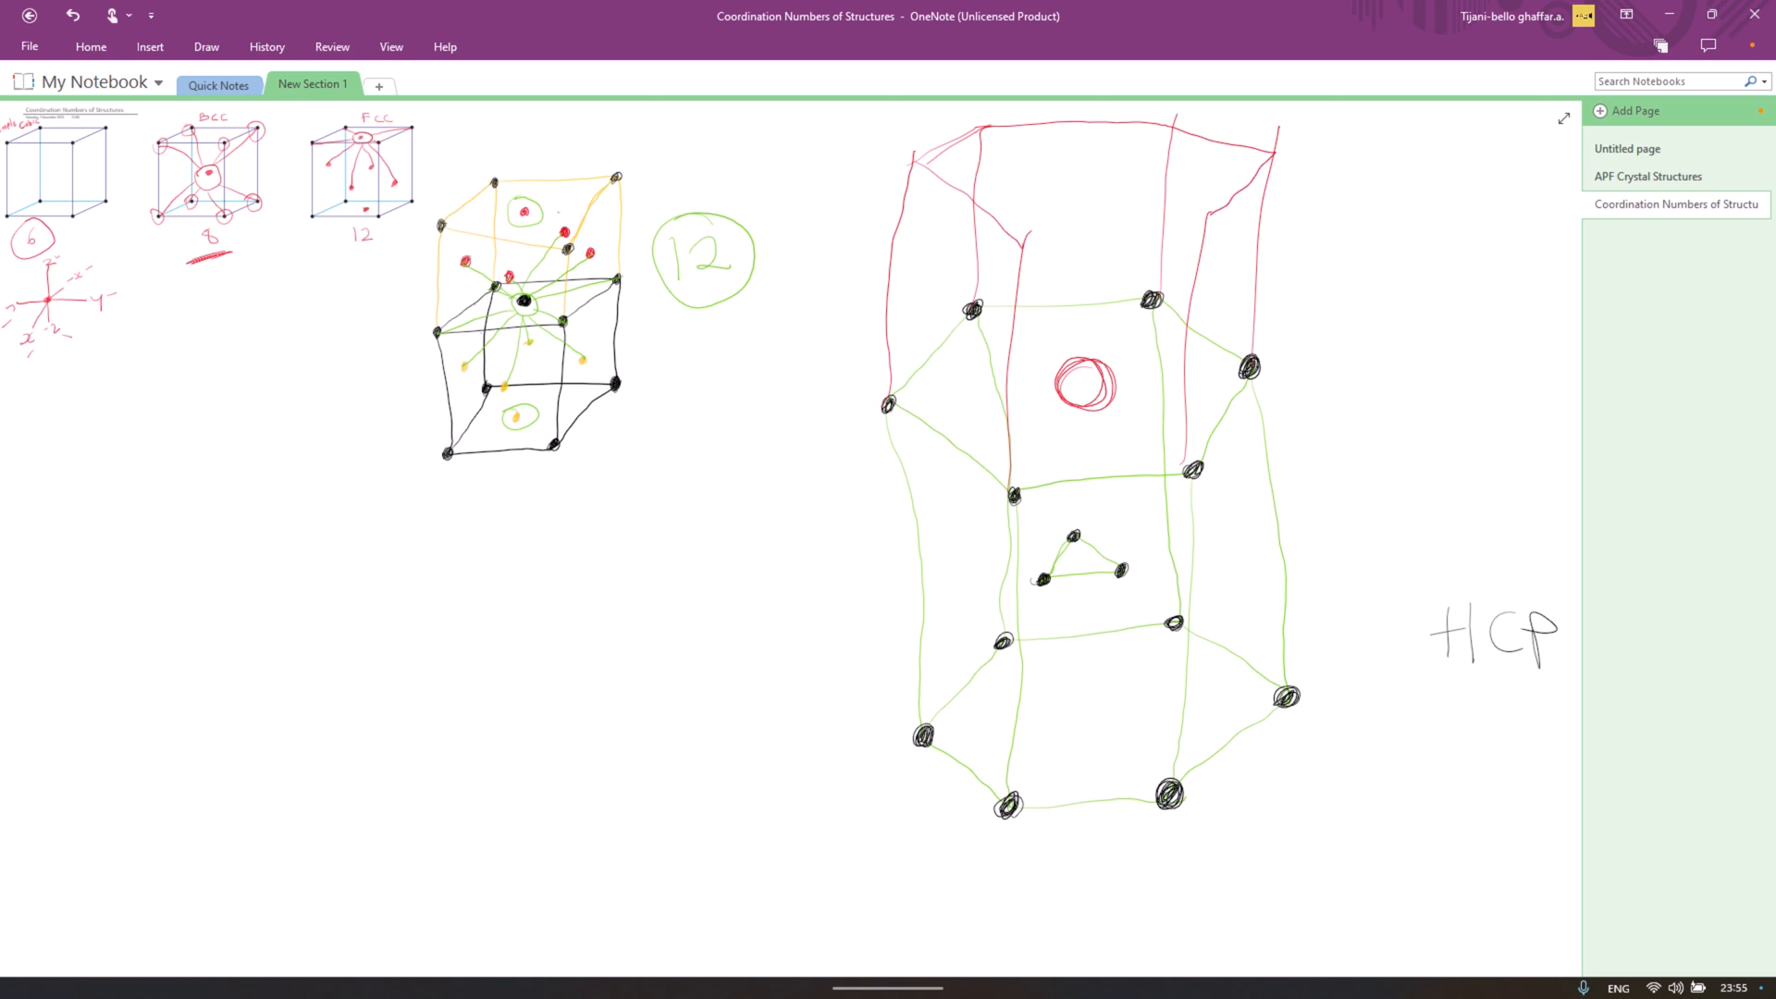
pyautogui.moveTo(1212, 213); pyautogui.dragTo(1014, 246)
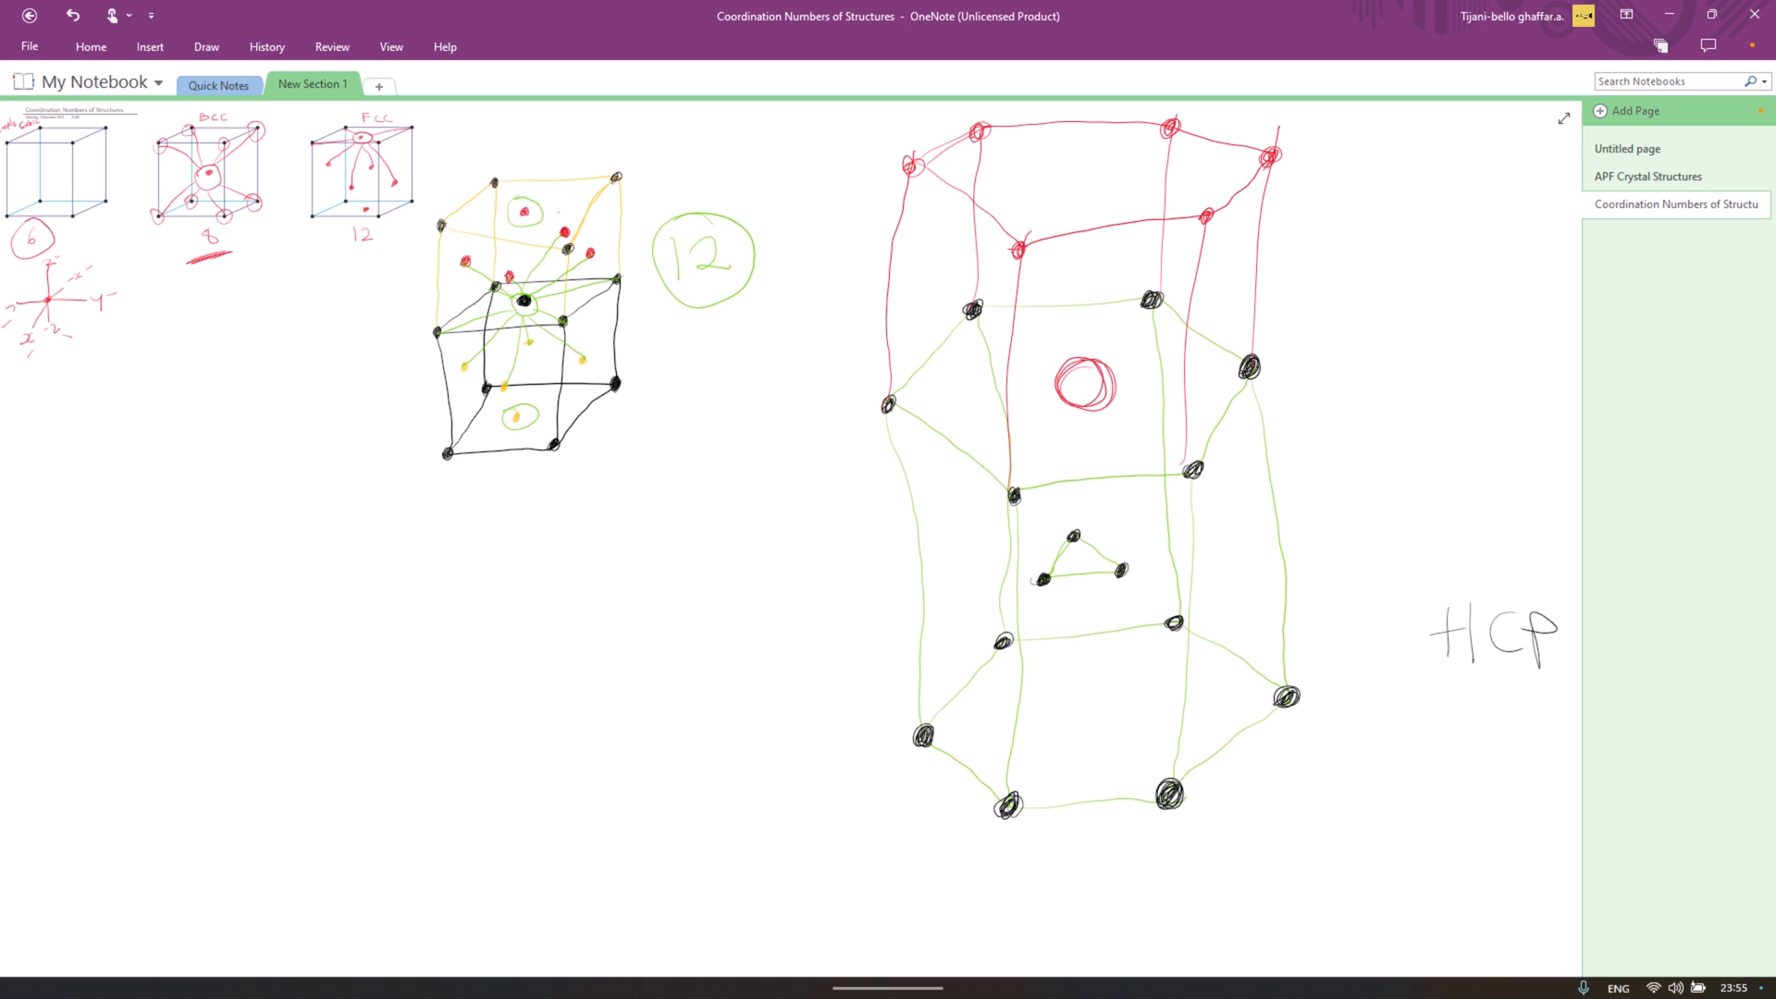
# Step: Link the red HCP central atom to its twelve neighbours and circle 12 in red beside the cell
pyautogui.moveTo(1071, 278); pyautogui.dragTo(1105, 238)
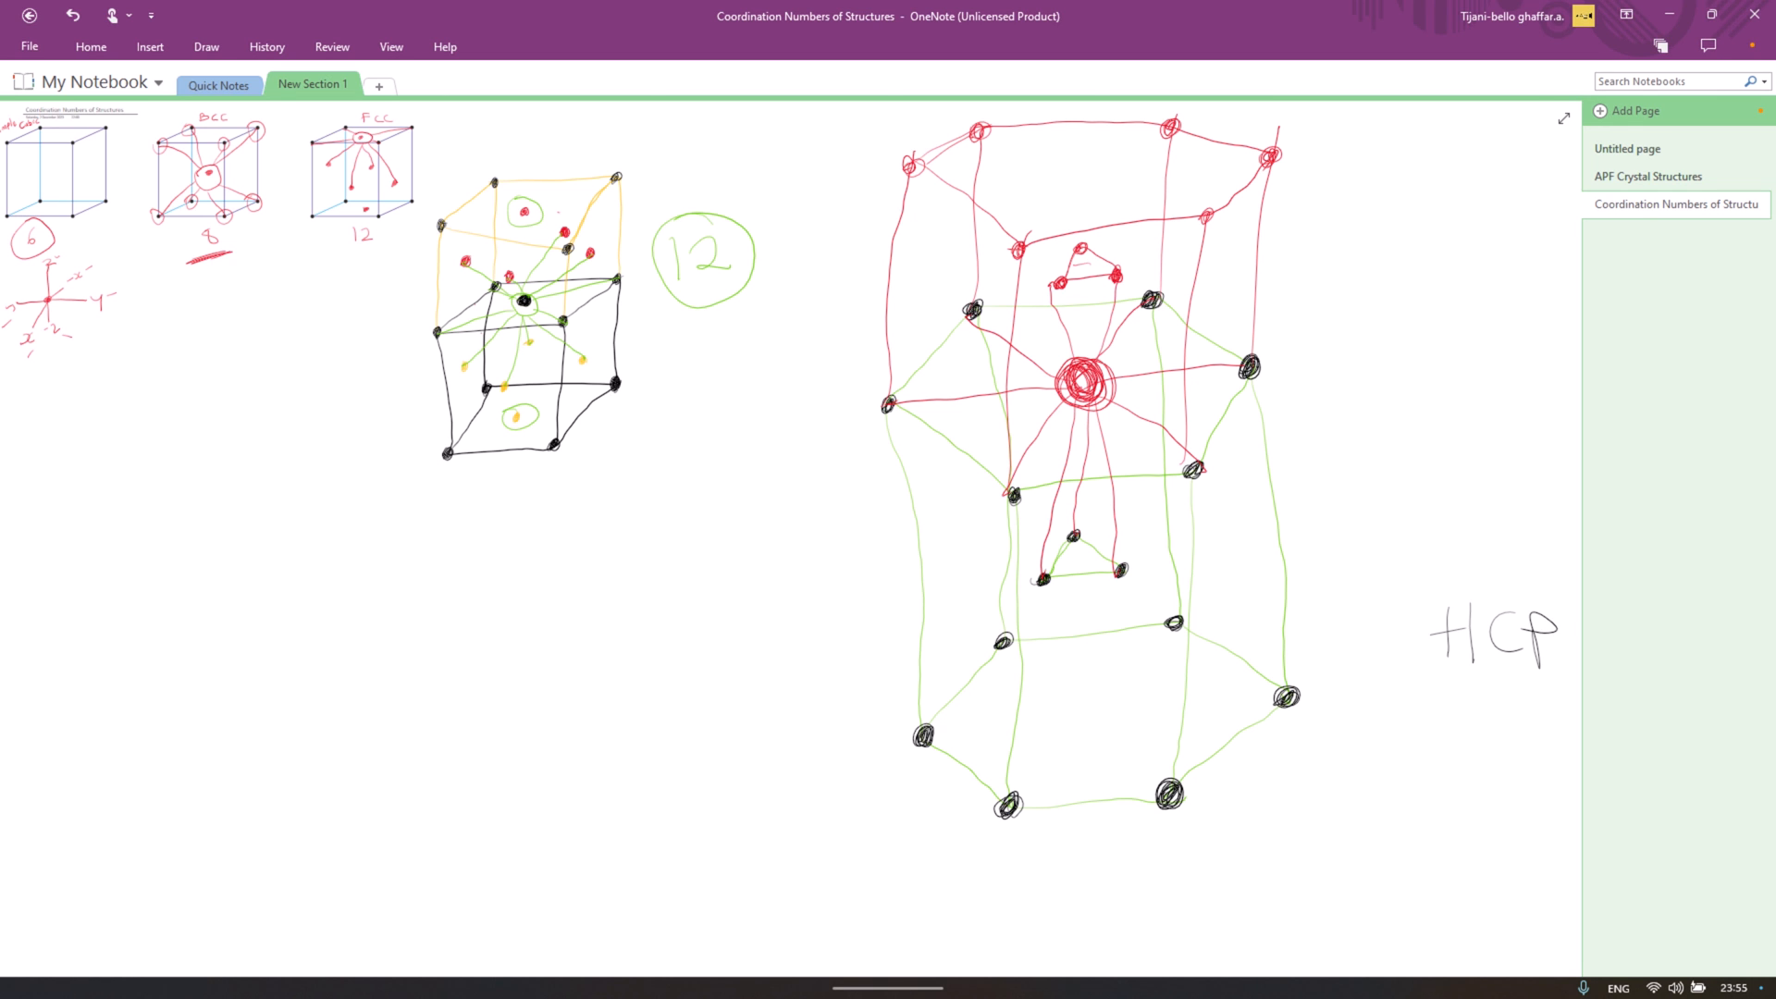
pyautogui.moveTo(1377, 278); pyautogui.dragTo(1381, 351)
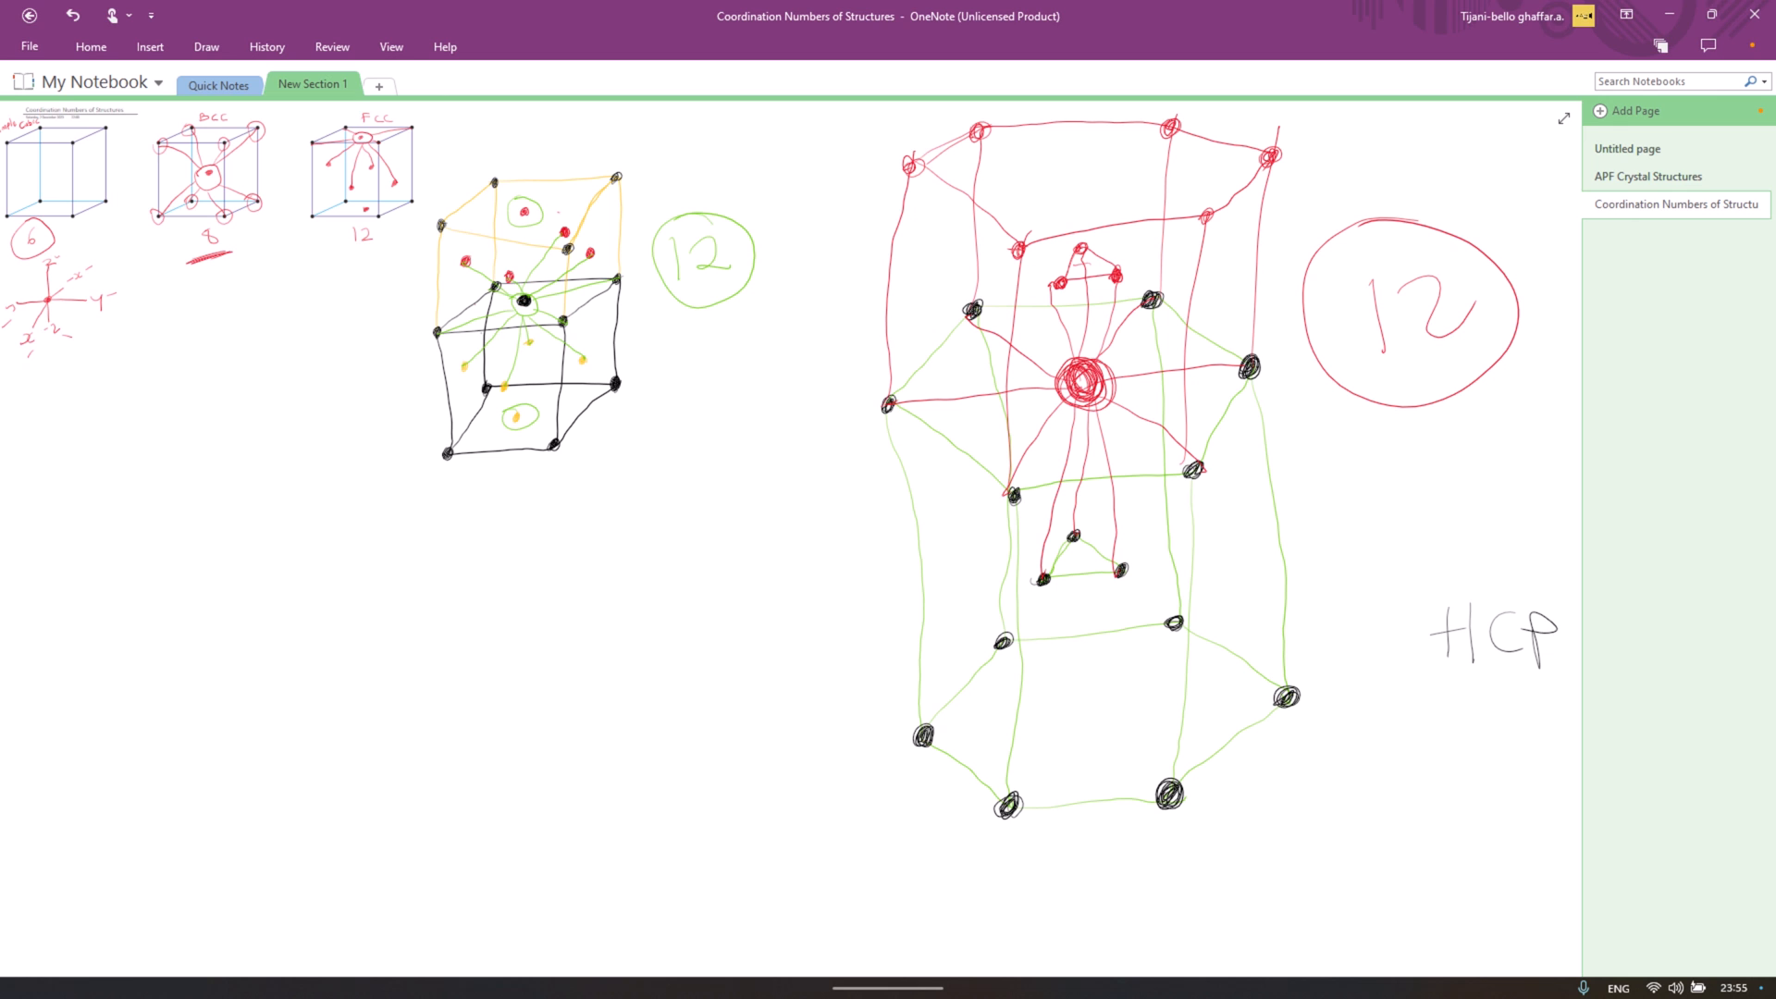
pyautogui.moveTo(1376, 442); pyautogui.dragTo(1440, 487)
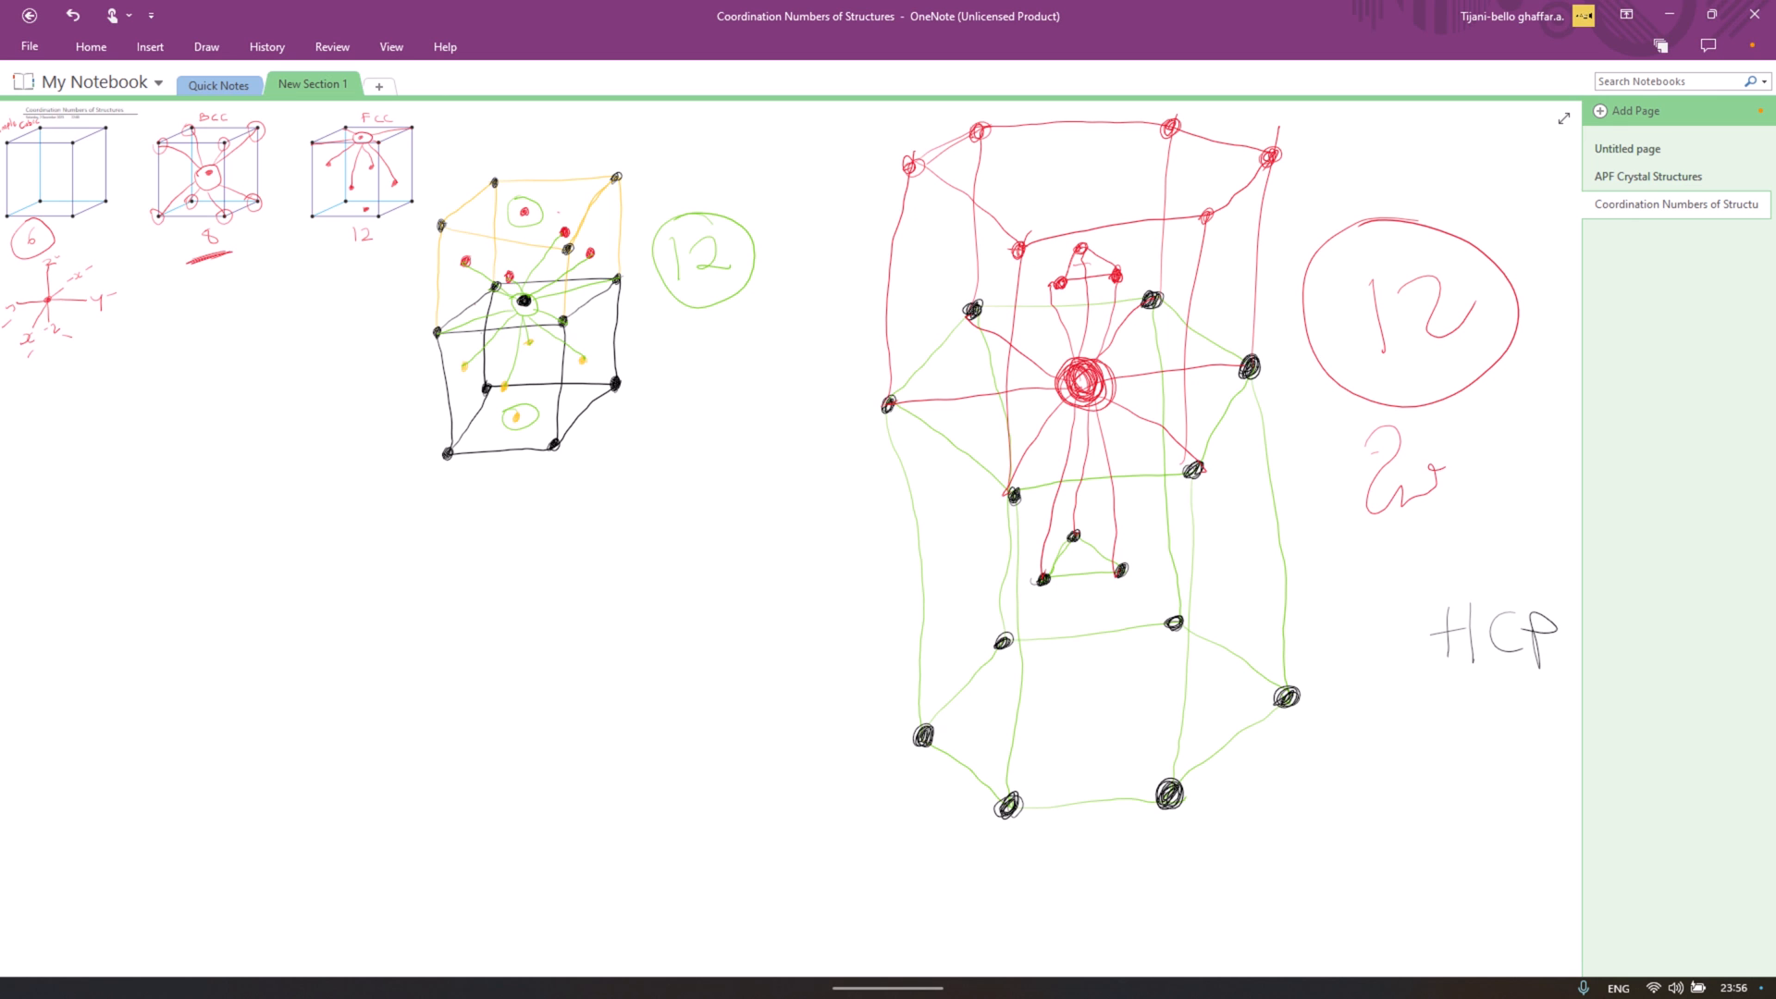